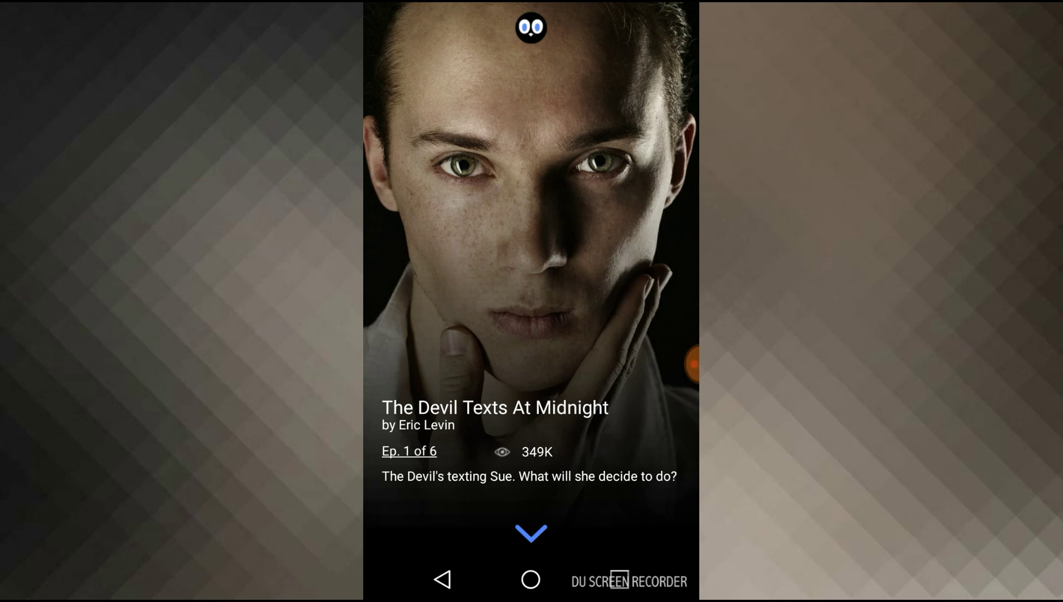
Start episode 1 of 'The Devil Texts At Midnight', showing the Devil's 'Hello Sue.'.
left_click(530, 532)
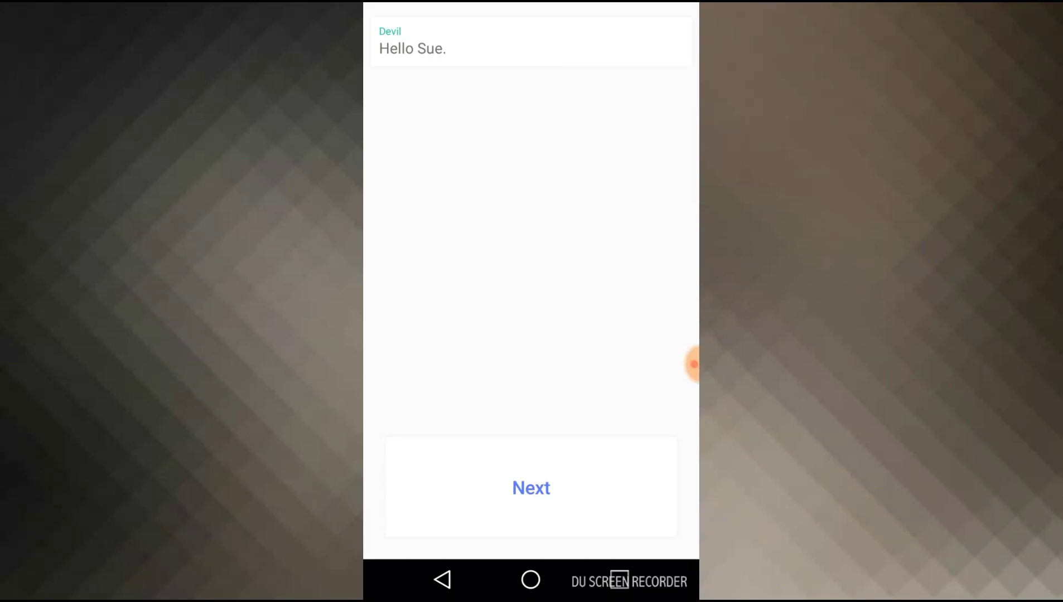
Advance the chat through Sue asking who this is and guessing David to 'Lord of Darkness.'.
left_click(531, 487)
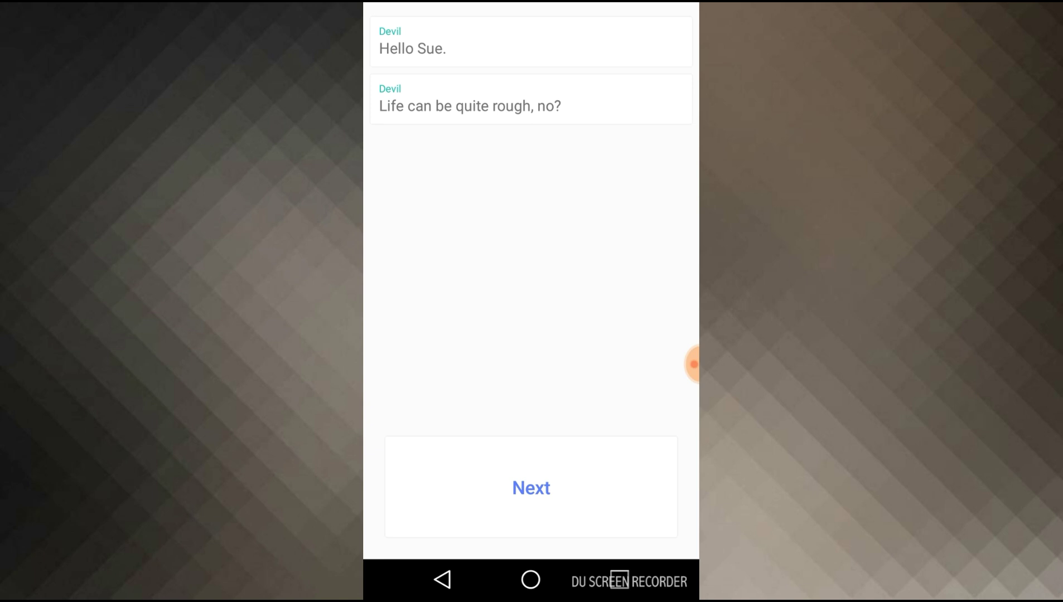
left_click(531, 487)
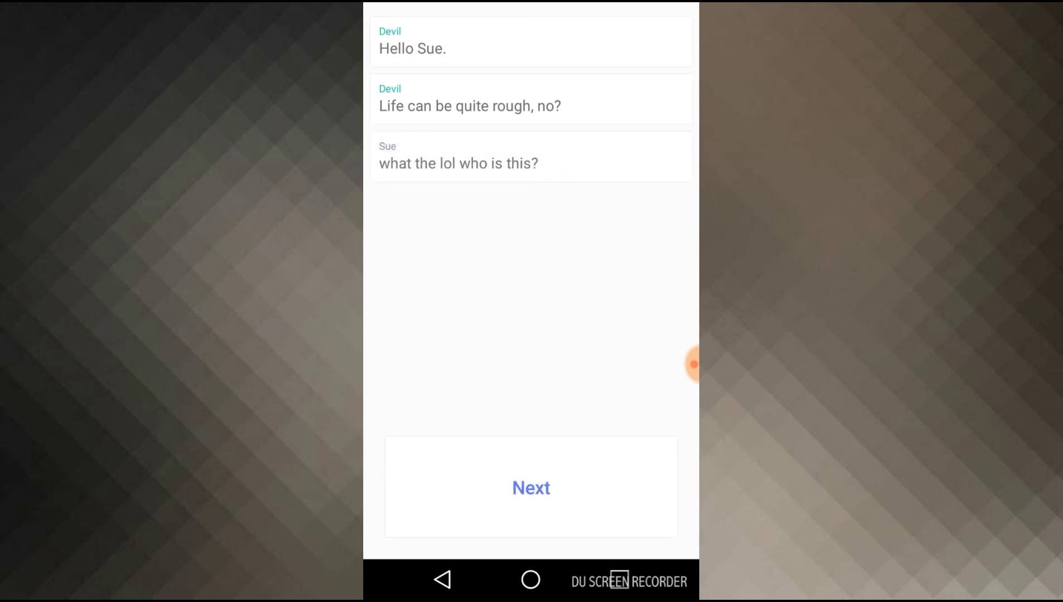
left_click(531, 488)
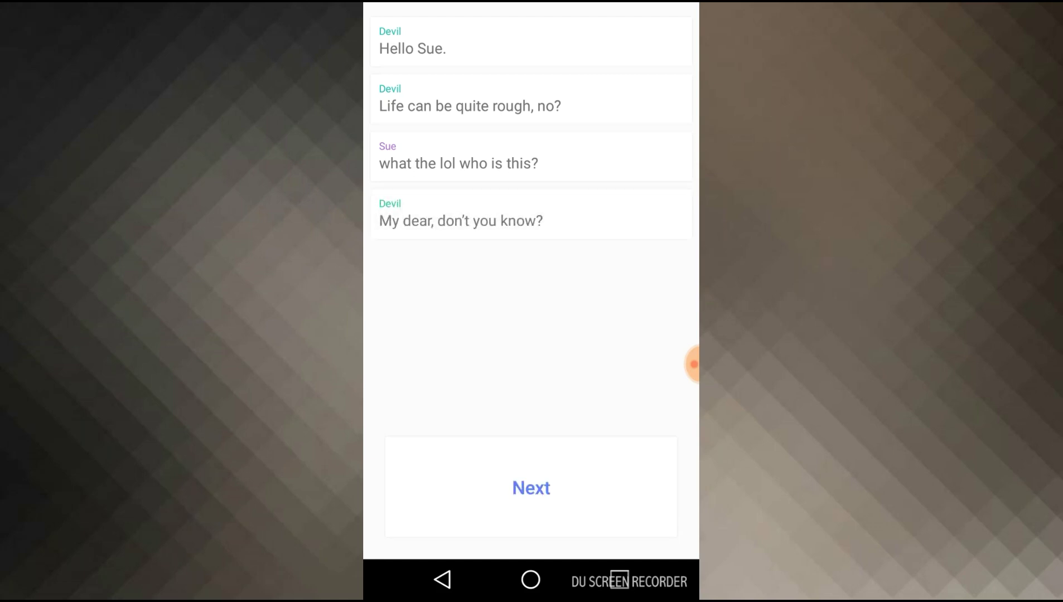
left_click(530, 487)
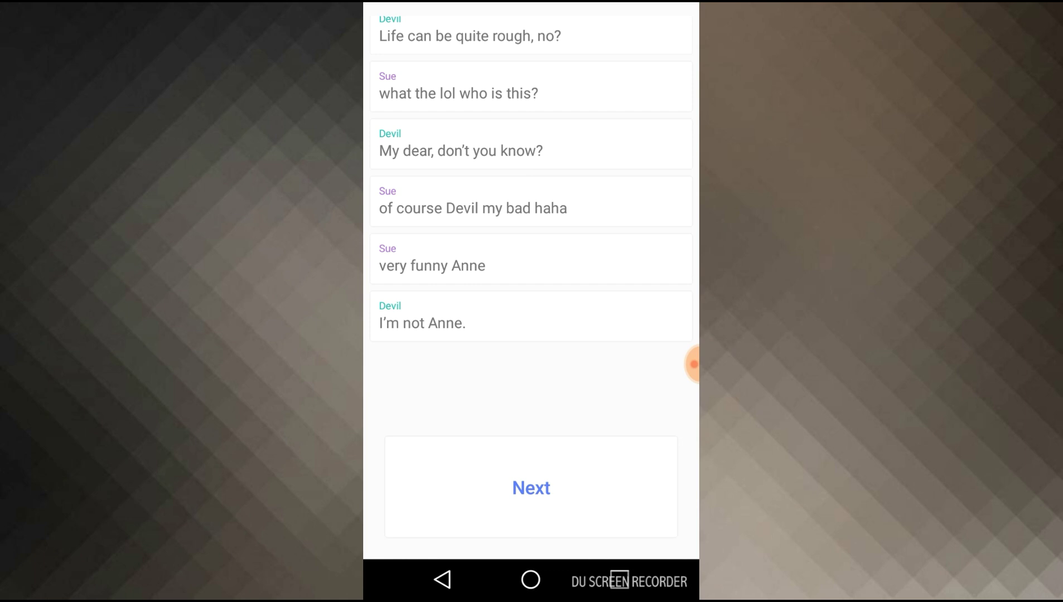
left_click(531, 487)
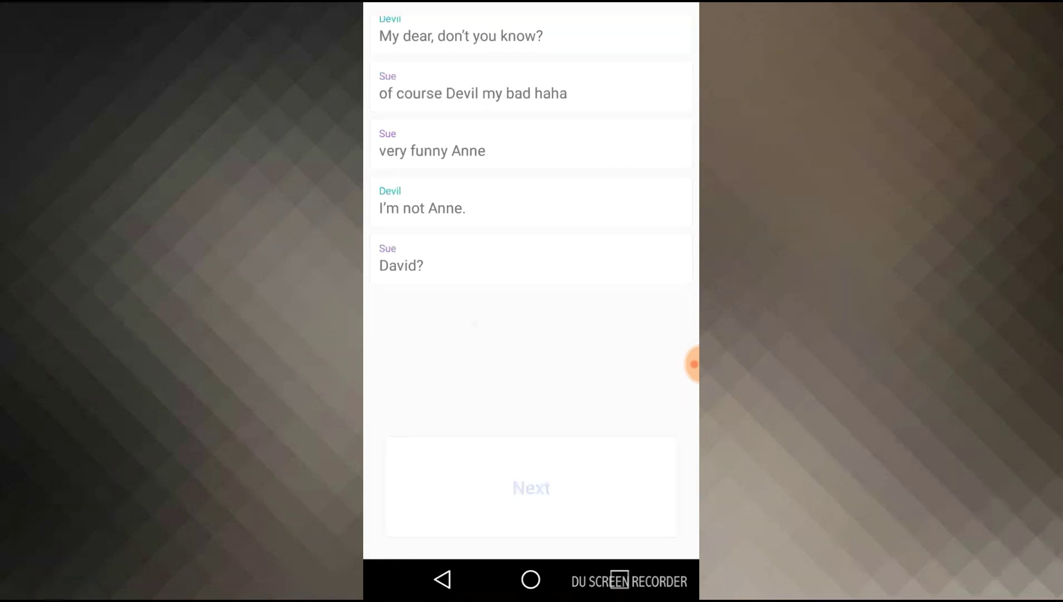
left_click(531, 487)
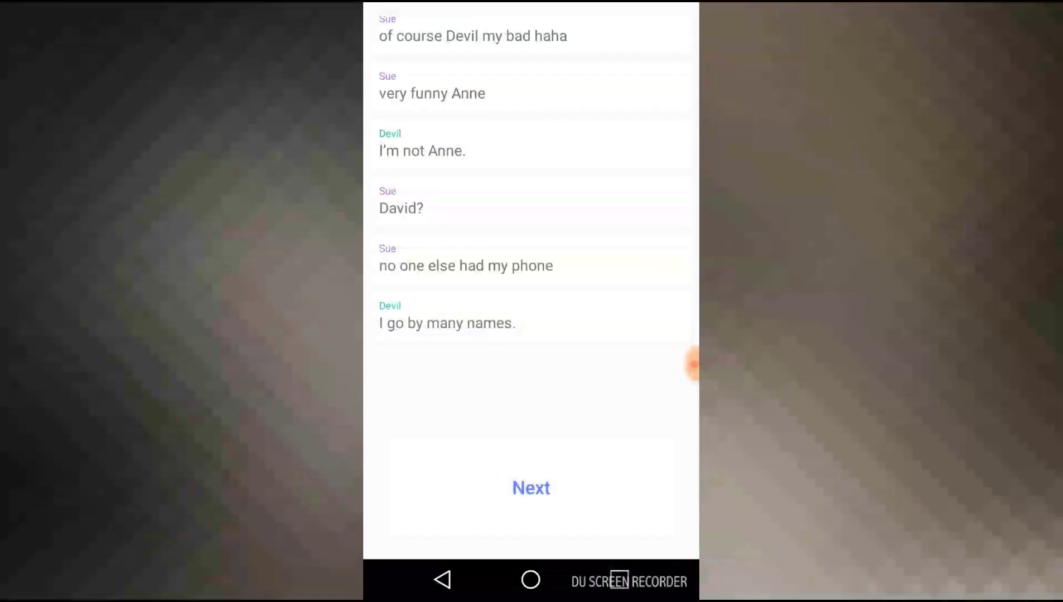
left_click(531, 487)
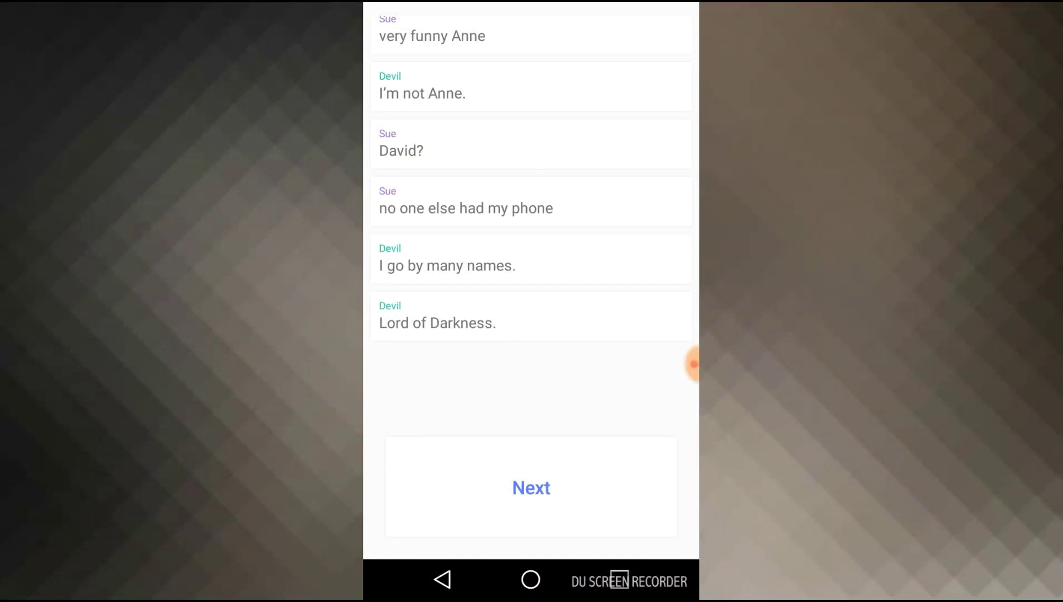
Advance past Satan and Mr. Scratch through Sue saying she's busy to 'but really, finishing apps'.
scroll("up", 3)
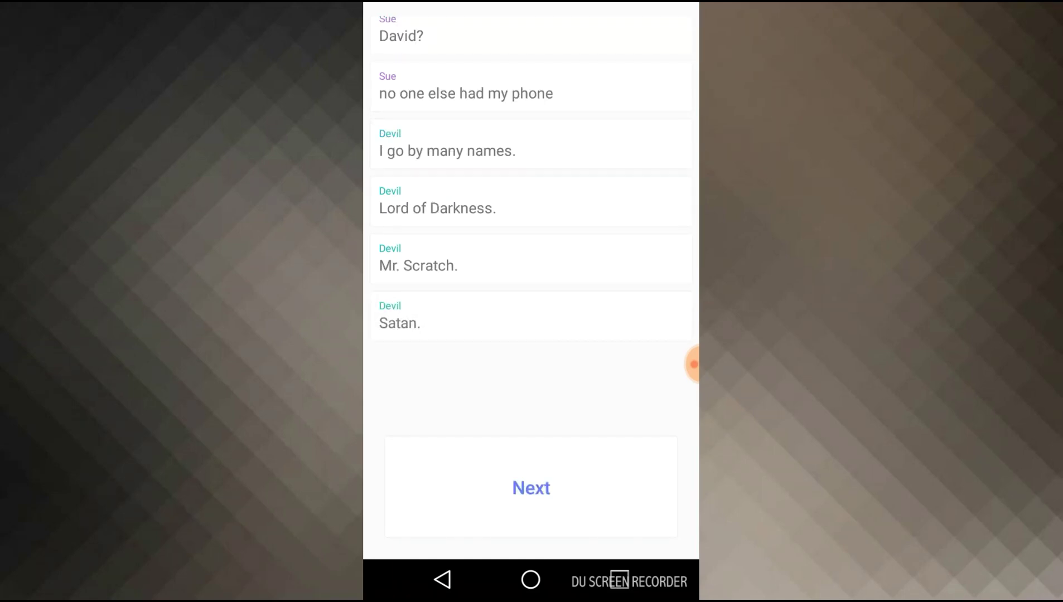
left_click(530, 488)
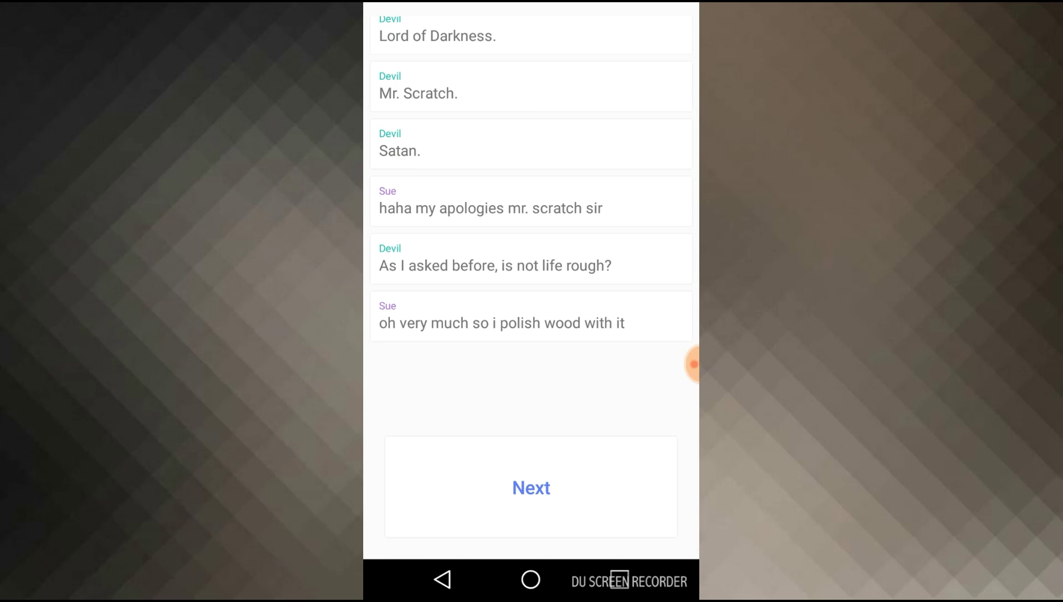
left_click(531, 487)
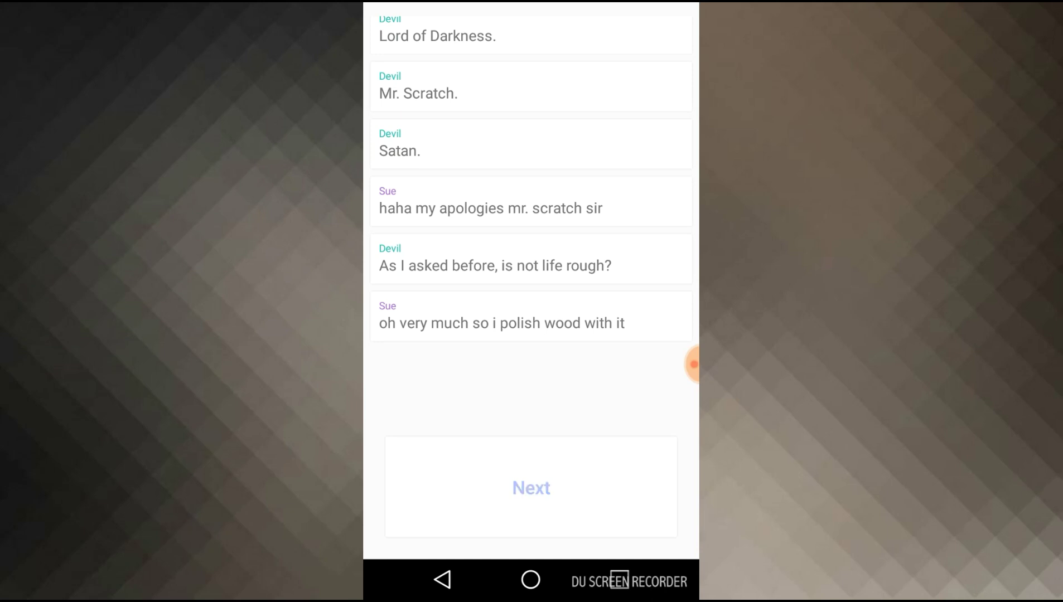
left_click(531, 487)
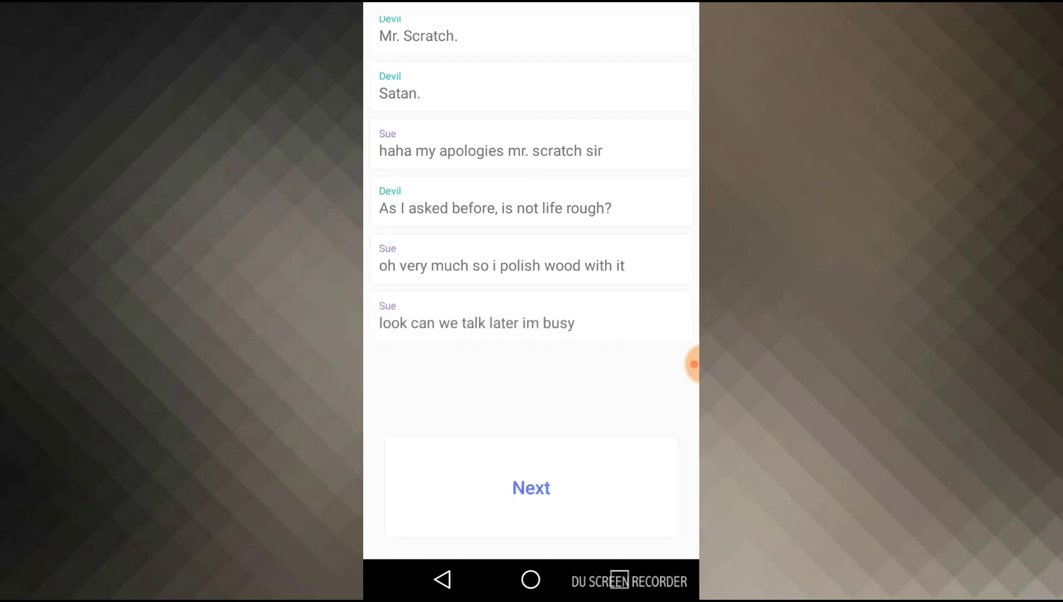
left_click(531, 487)
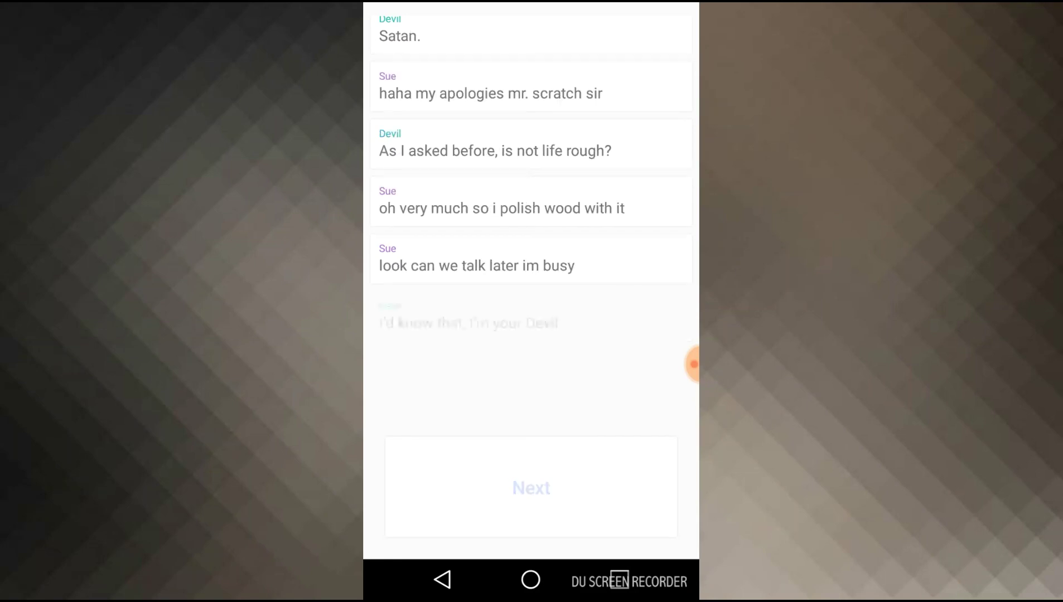
left_click(530, 487)
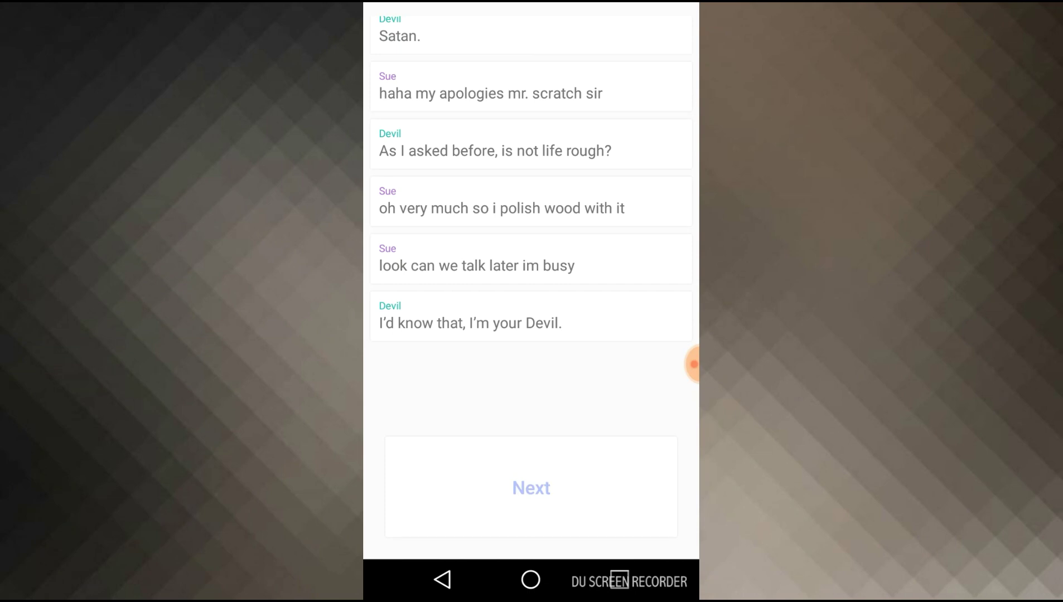
left_click(529, 487)
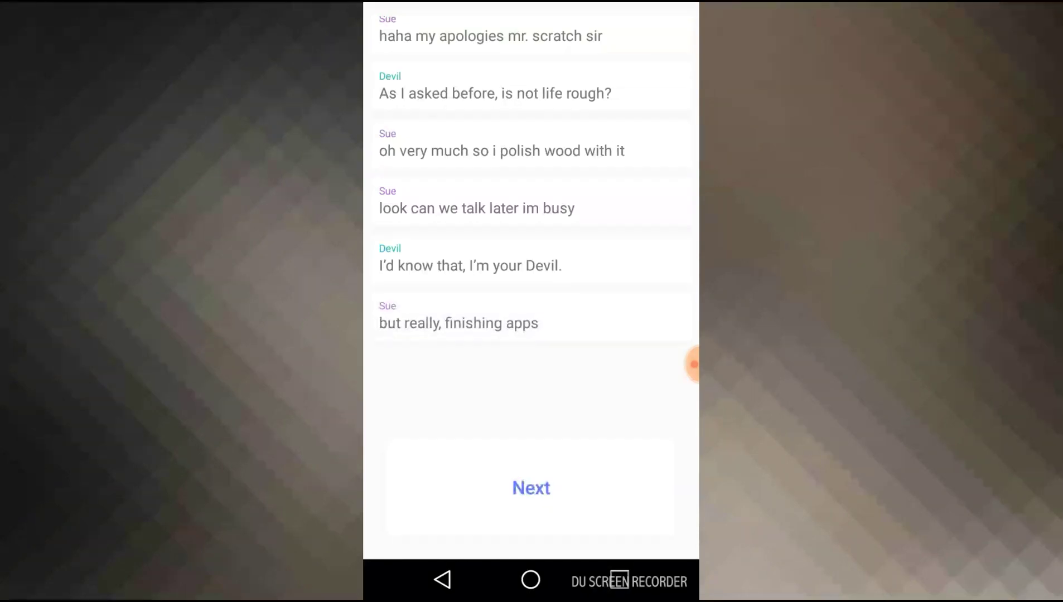
Advance through the college and essays messages to 'Always you mortals disbelieve…'.
left_click(531, 487)
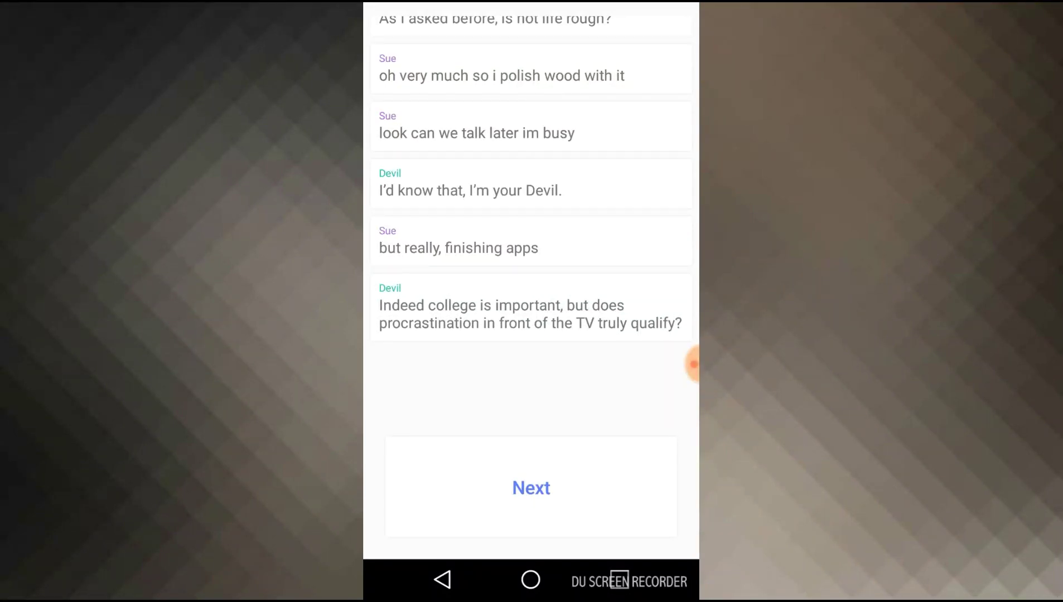
left_click(531, 488)
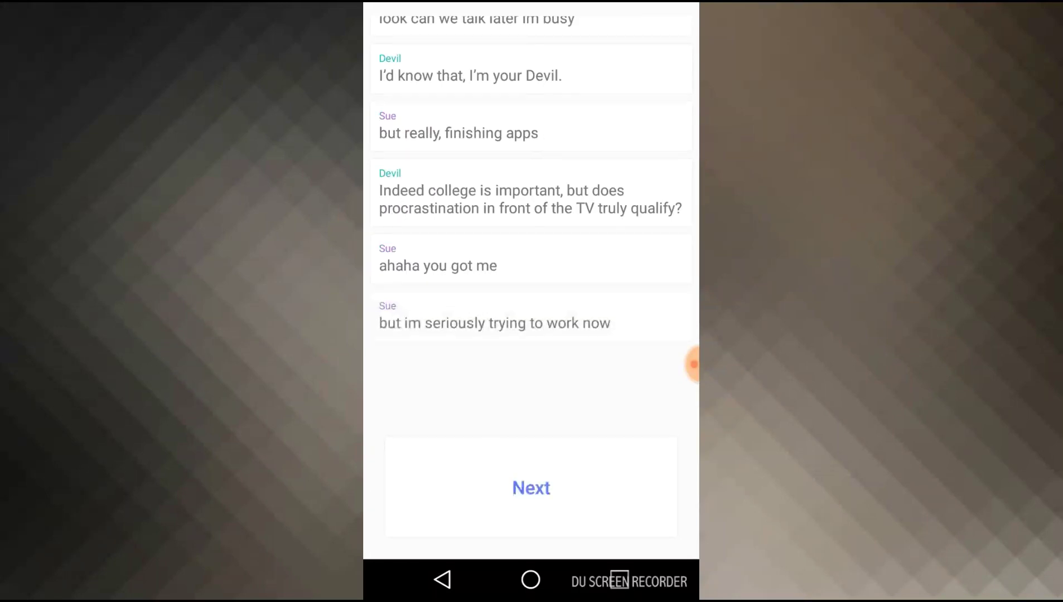
left_click(530, 488)
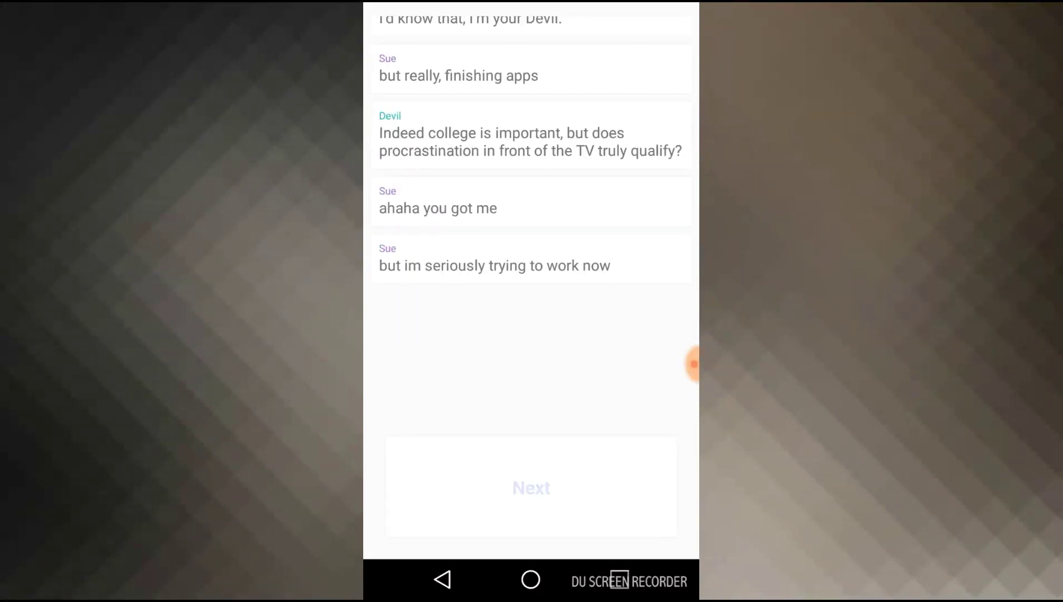
left_click(531, 487)
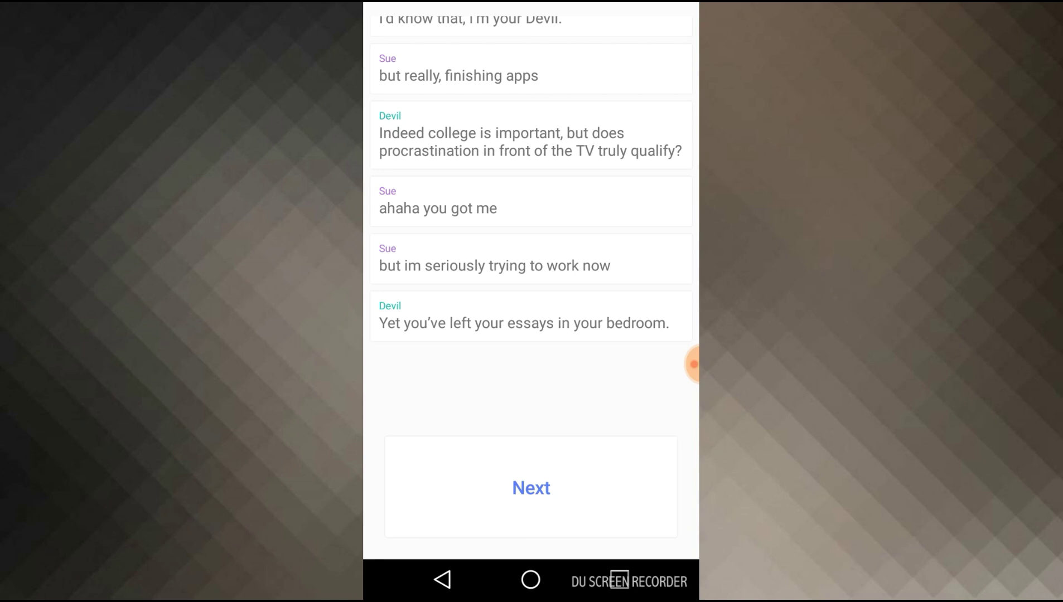
left_click(531, 487)
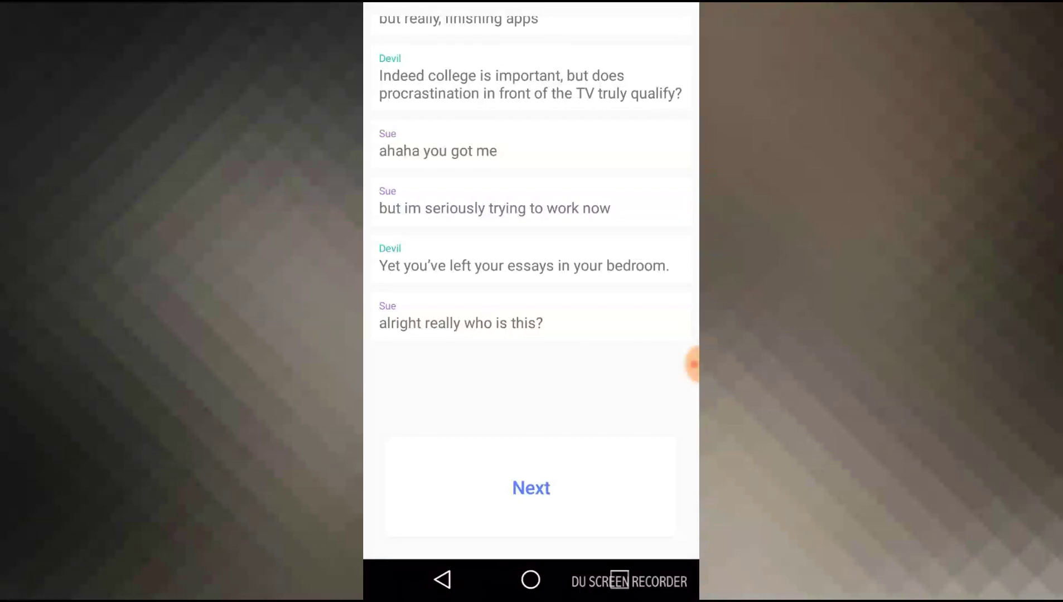
left_click(531, 488)
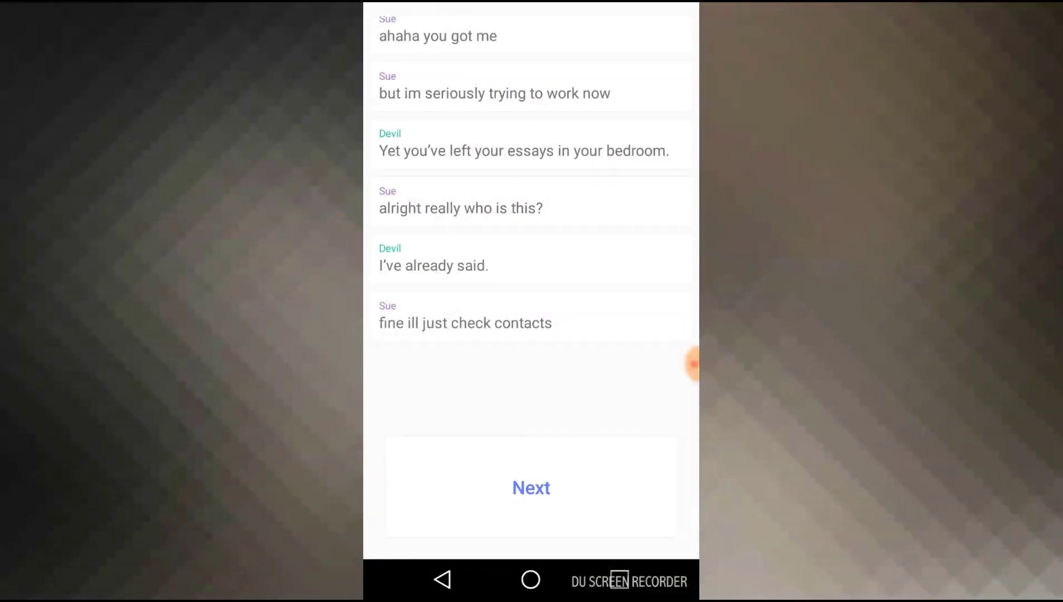
left_click(530, 487)
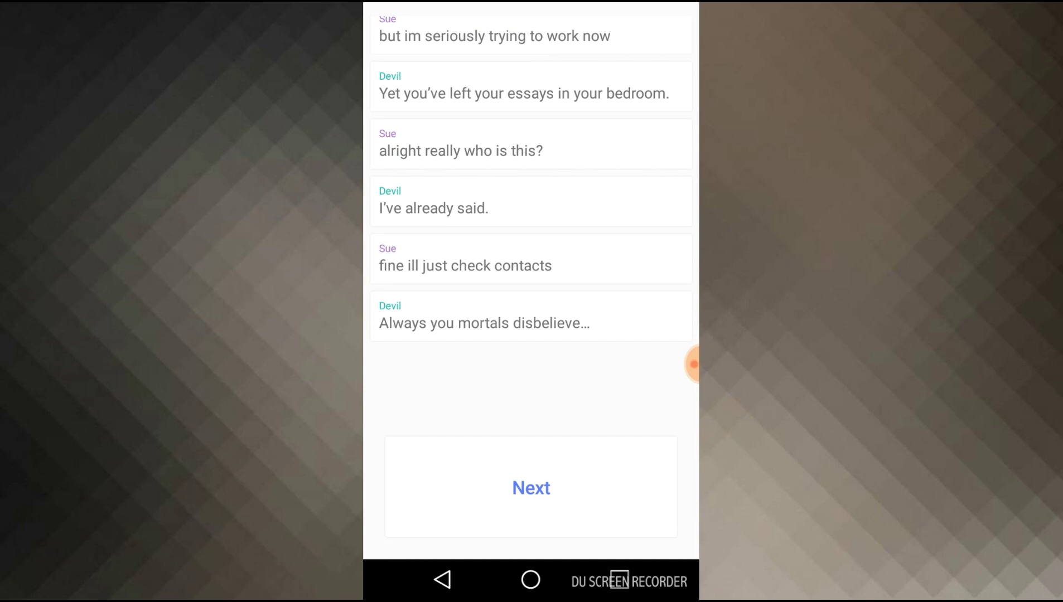
Advance through the 666 exchange and Sue's 'stop' to 'I know what you really want, Sue.'.
left_click(530, 487)
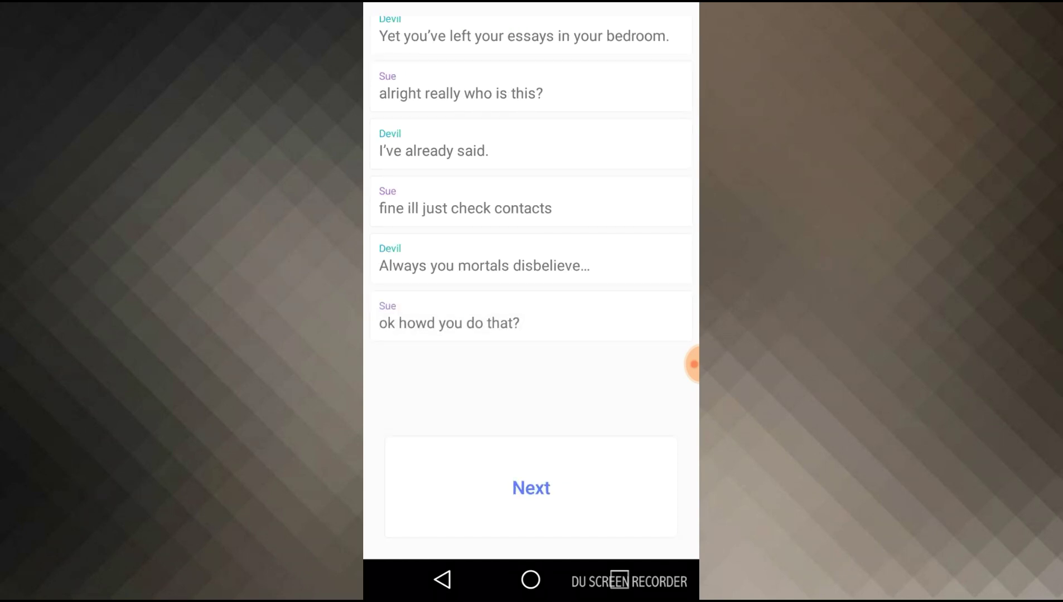
left_click(530, 487)
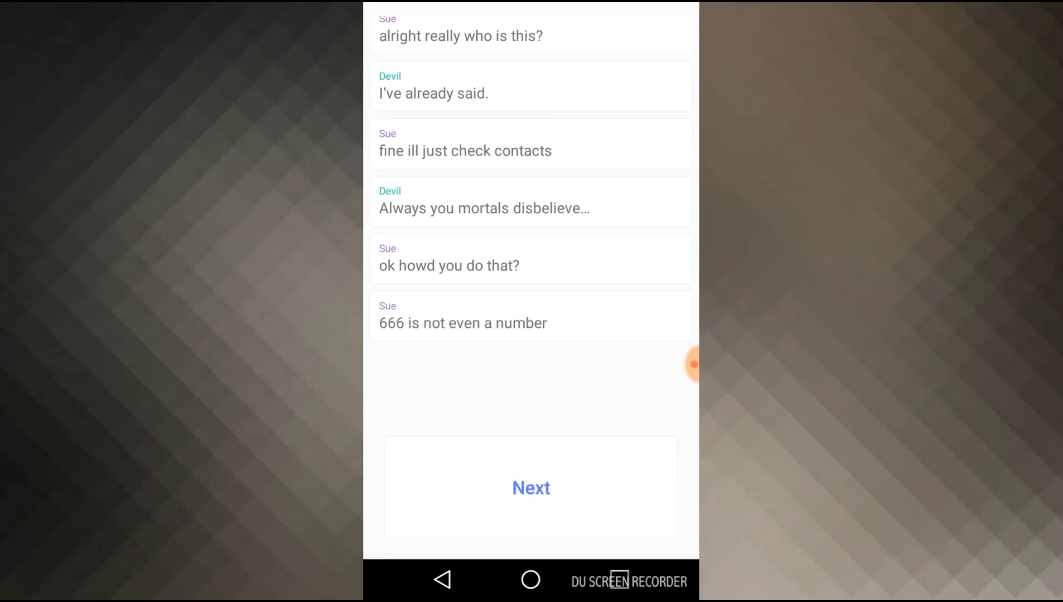
left_click(530, 487)
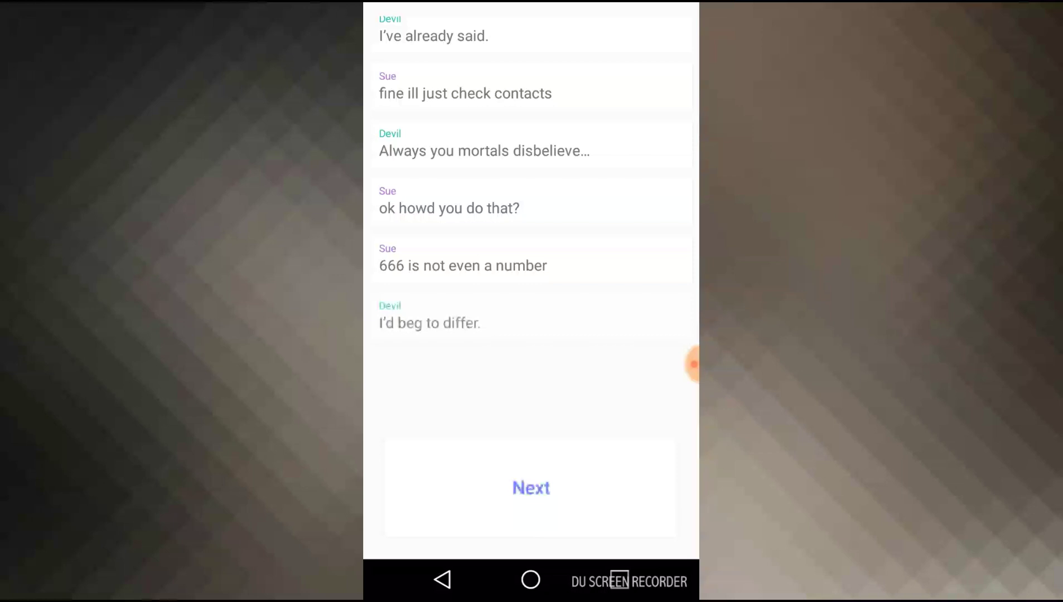
left_click(530, 488)
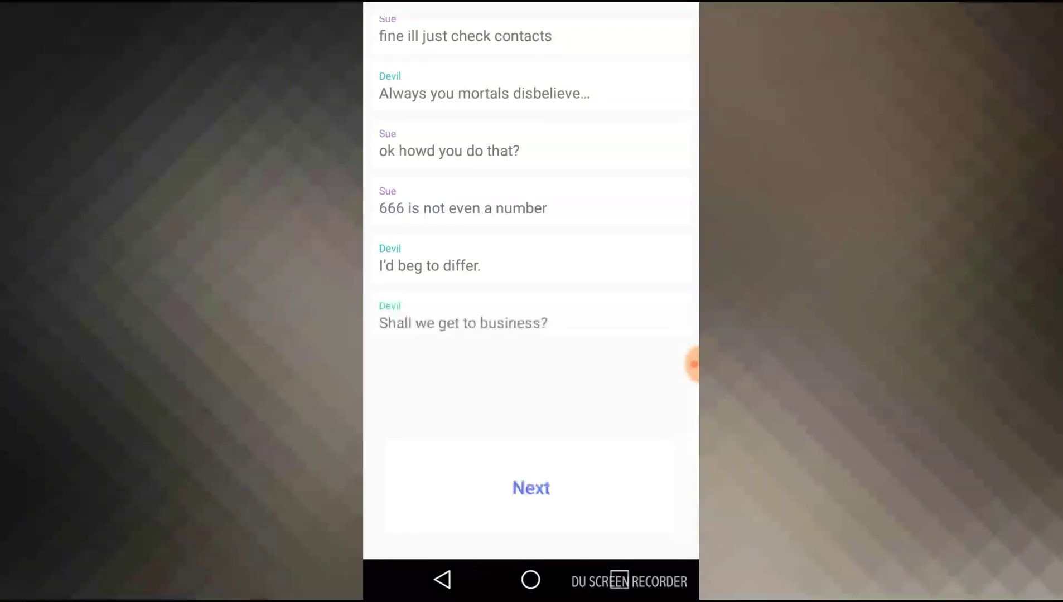
left_click(530, 487)
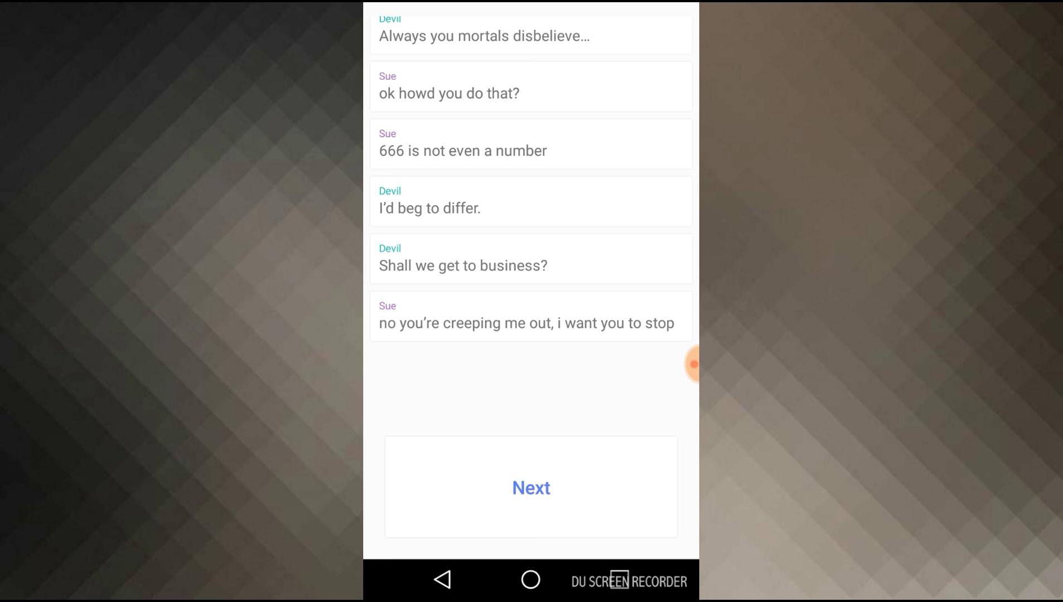
left_click(531, 487)
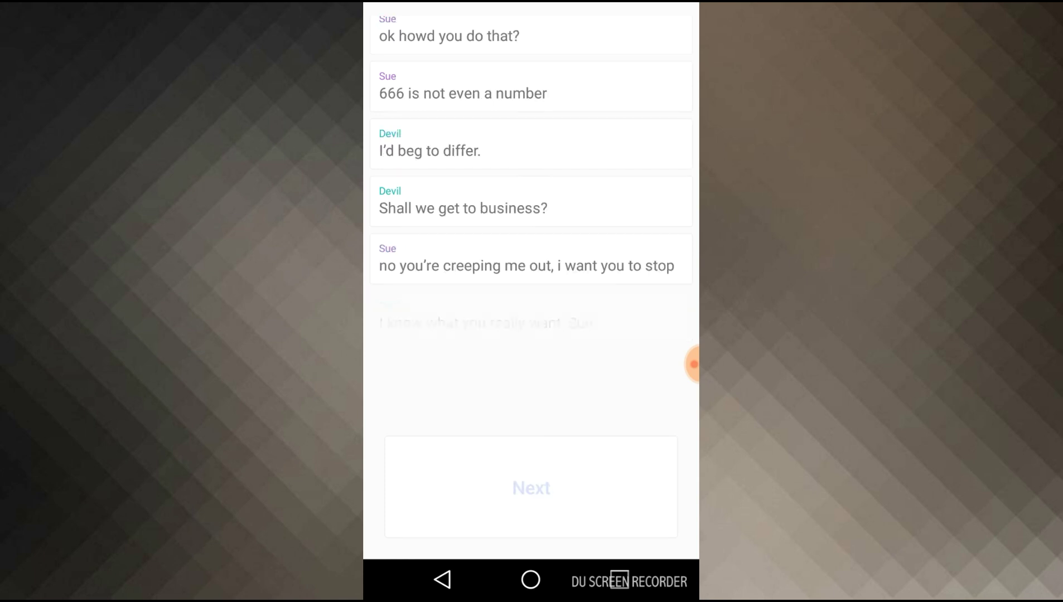
left_click(531, 487)
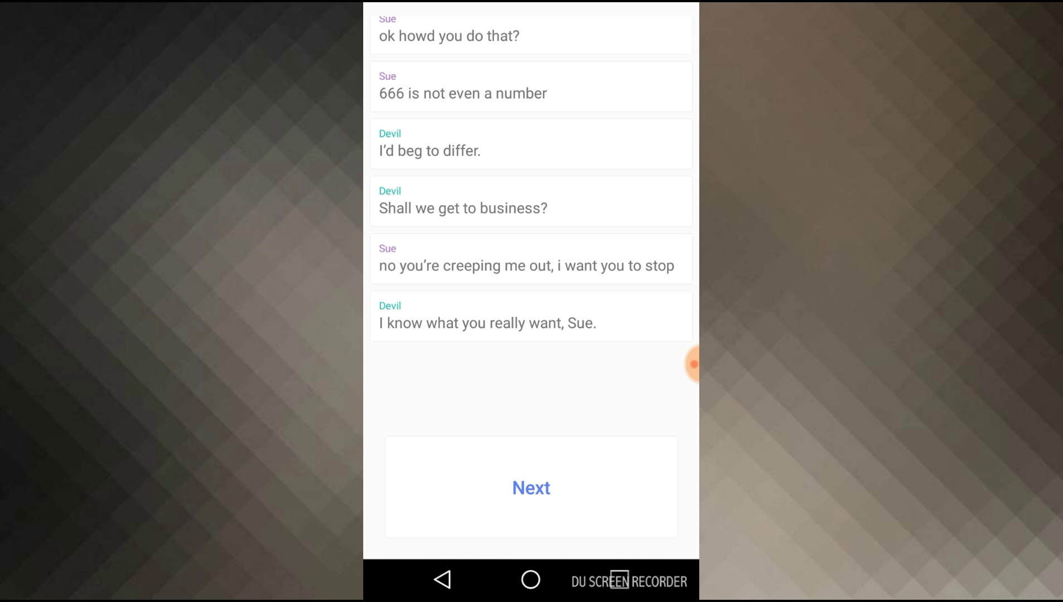
Advance through Sue's bedroom discovery and the gold on her bed to the Devil's next offer.
left_click(531, 487)
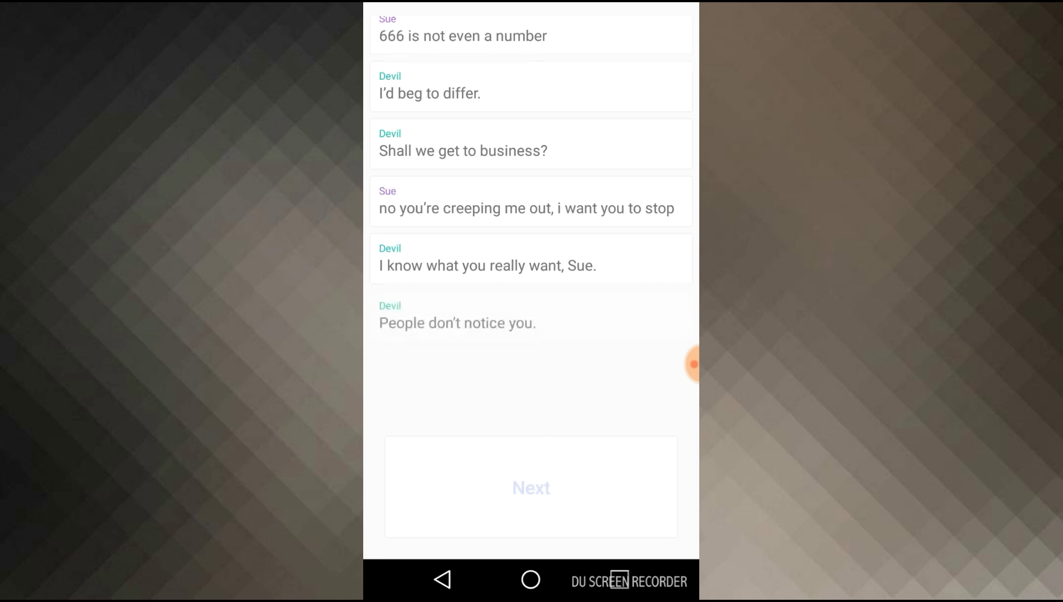
left_click(531, 487)
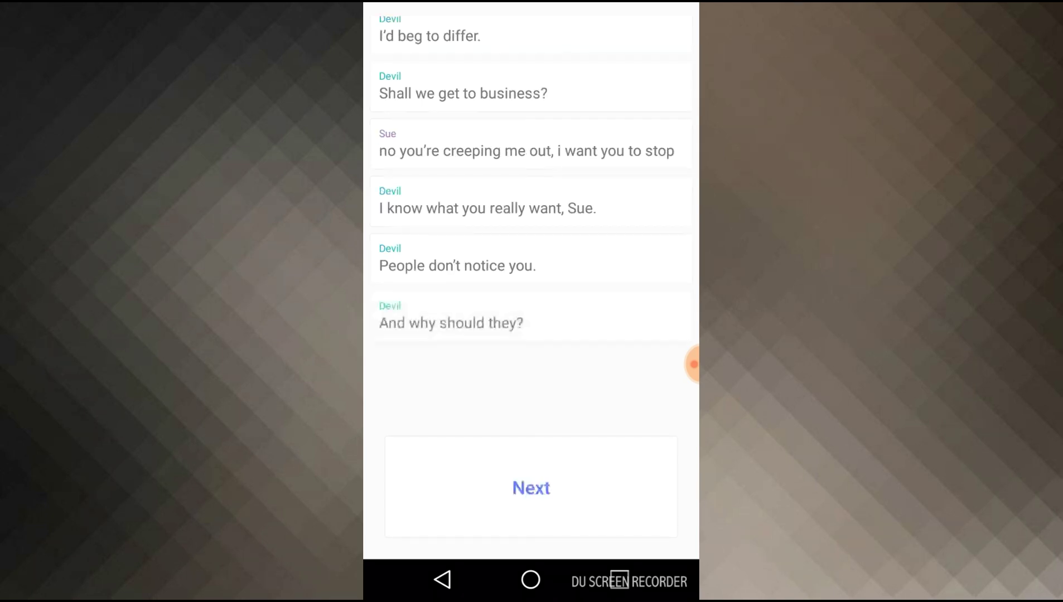
left_click(531, 487)
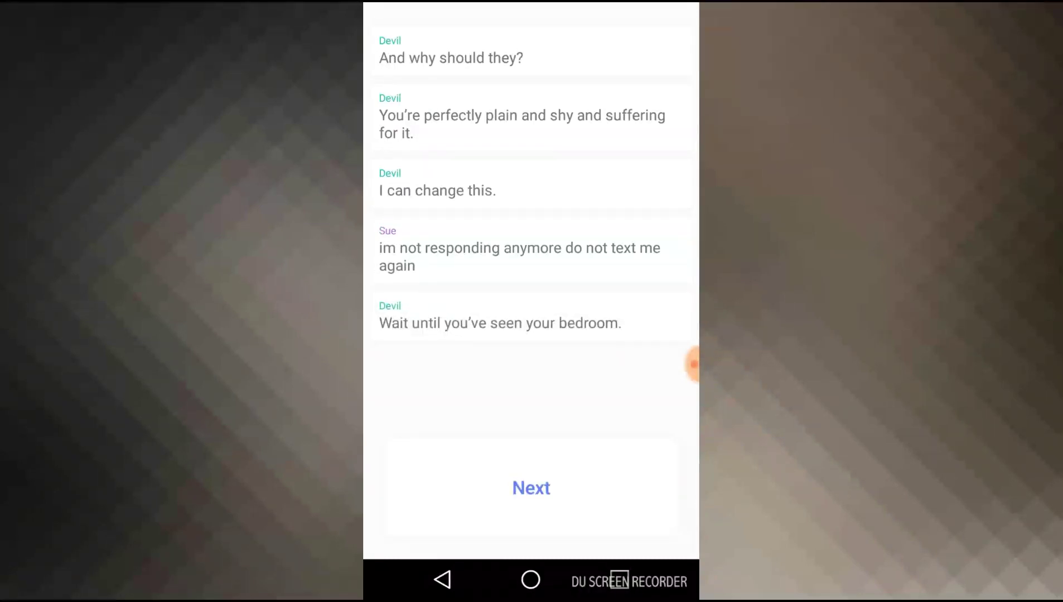
left_click(531, 487)
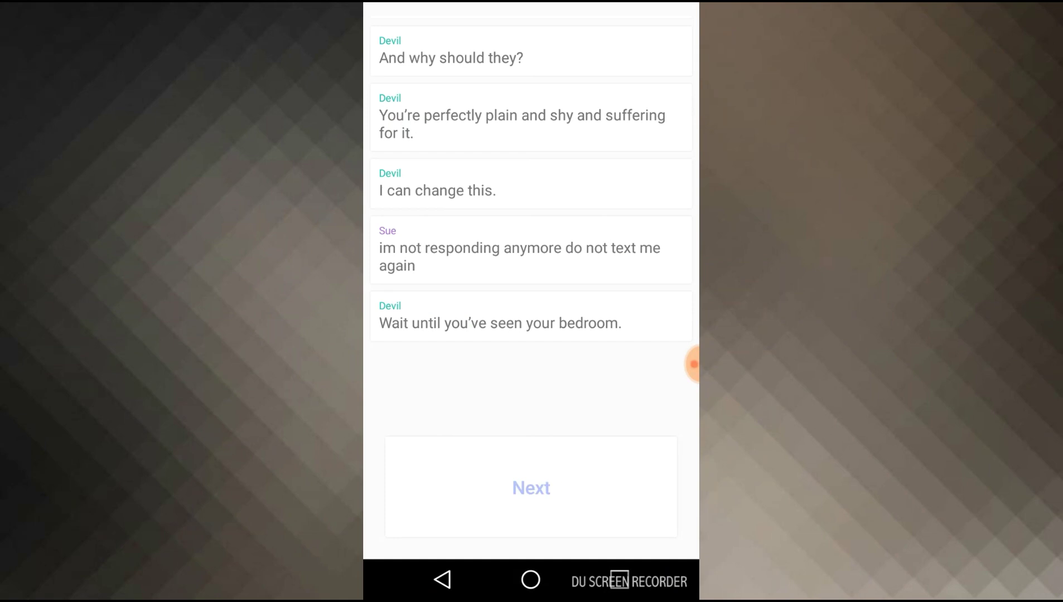
left_click(531, 487)
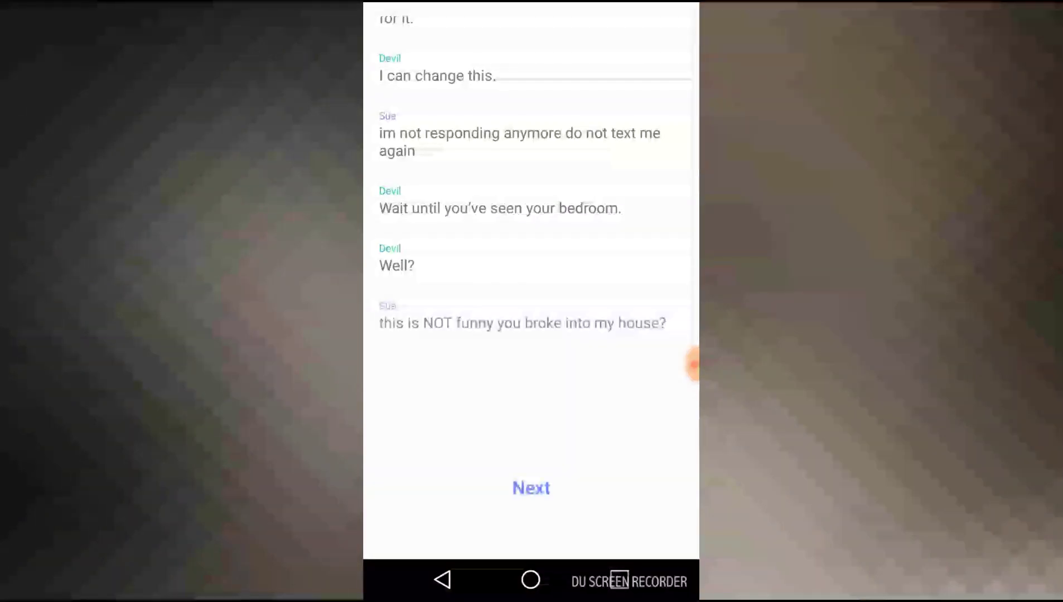
left_click(530, 487)
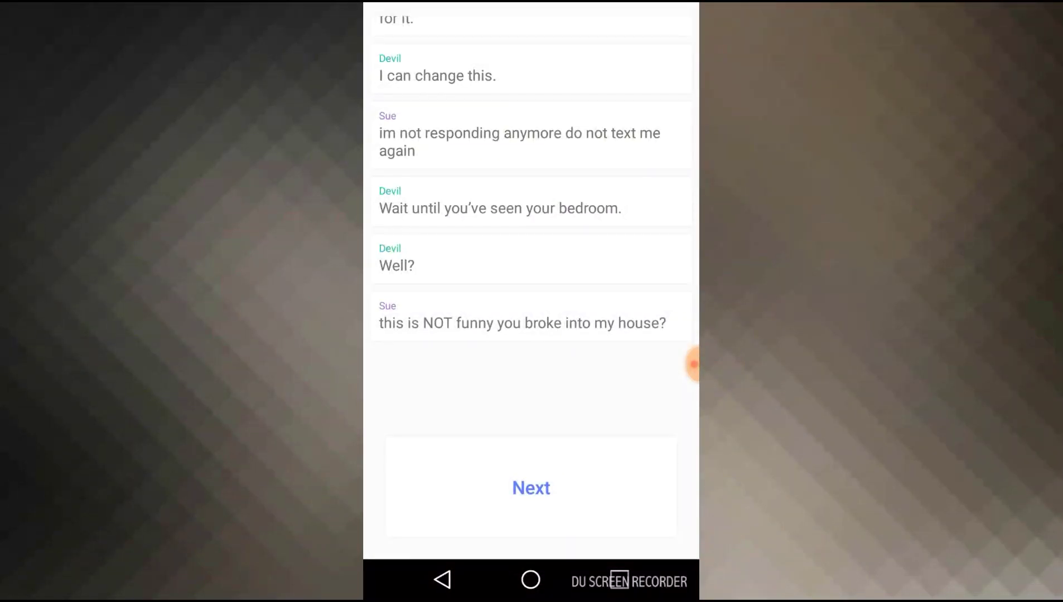
left_click(531, 488)
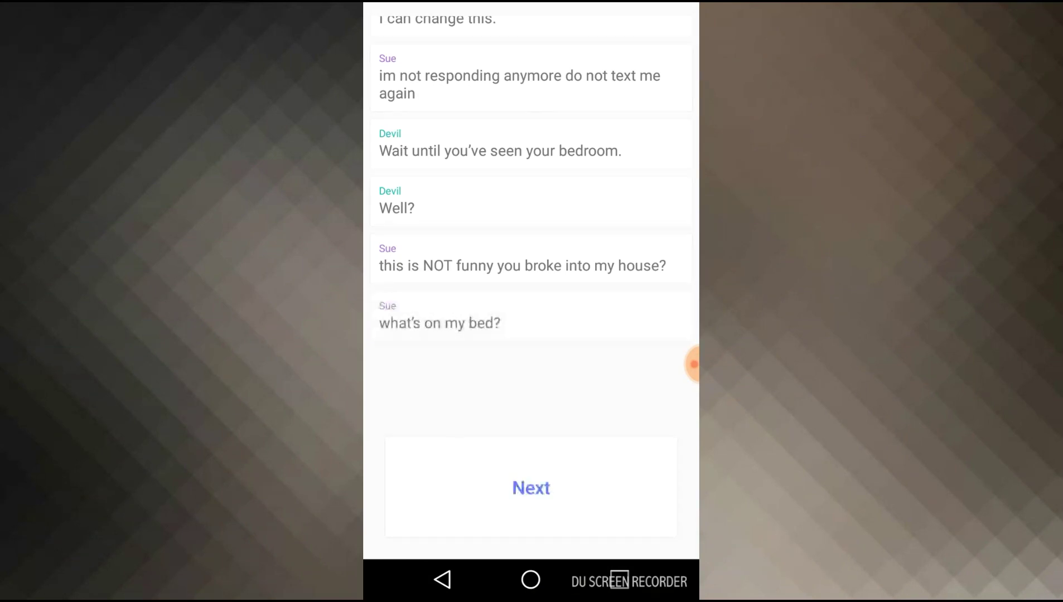
left_click(530, 487)
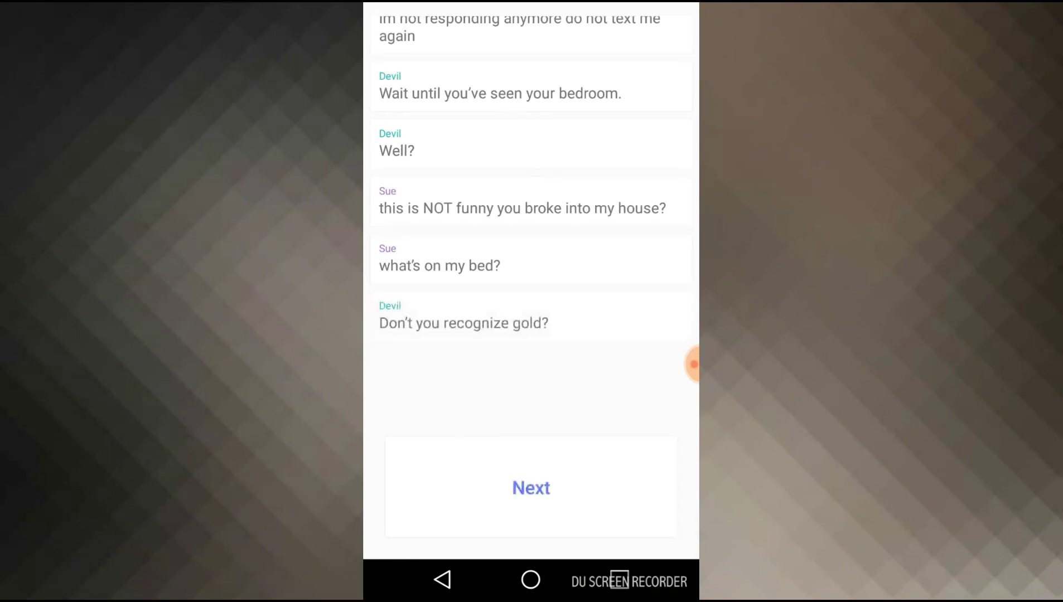
left_click(529, 487)
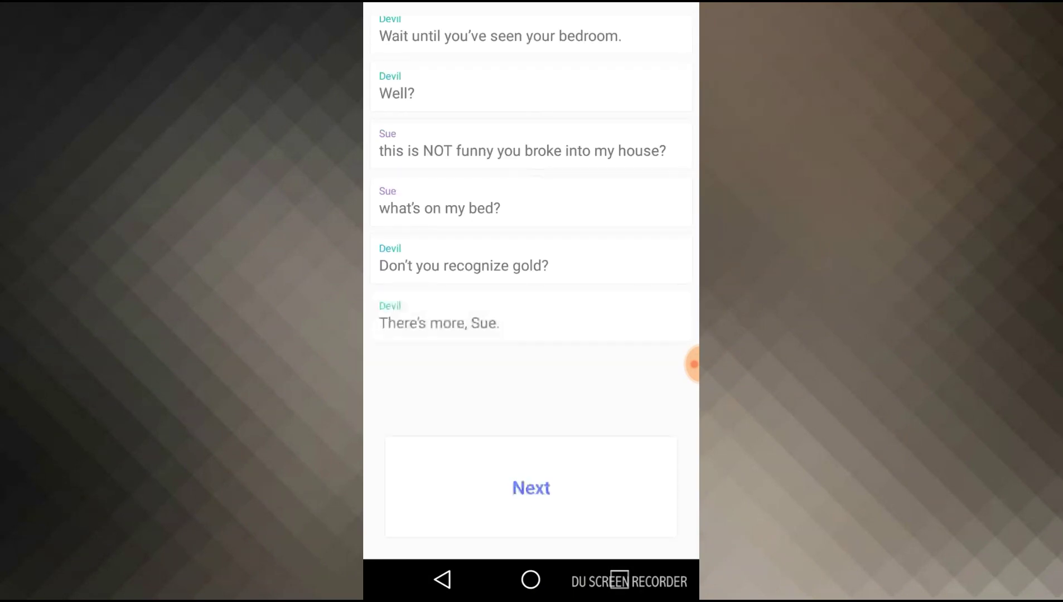
left_click(531, 488)
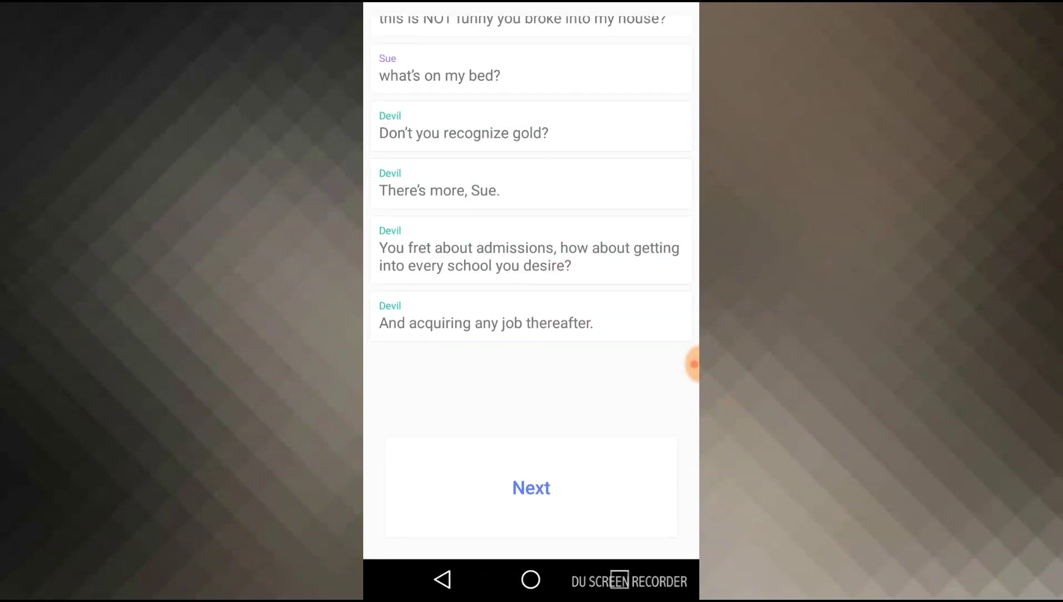
Advance through the contract on Sue's desk to her asking about 'I hereby offer my soul to the Devil'.
left_click(531, 487)
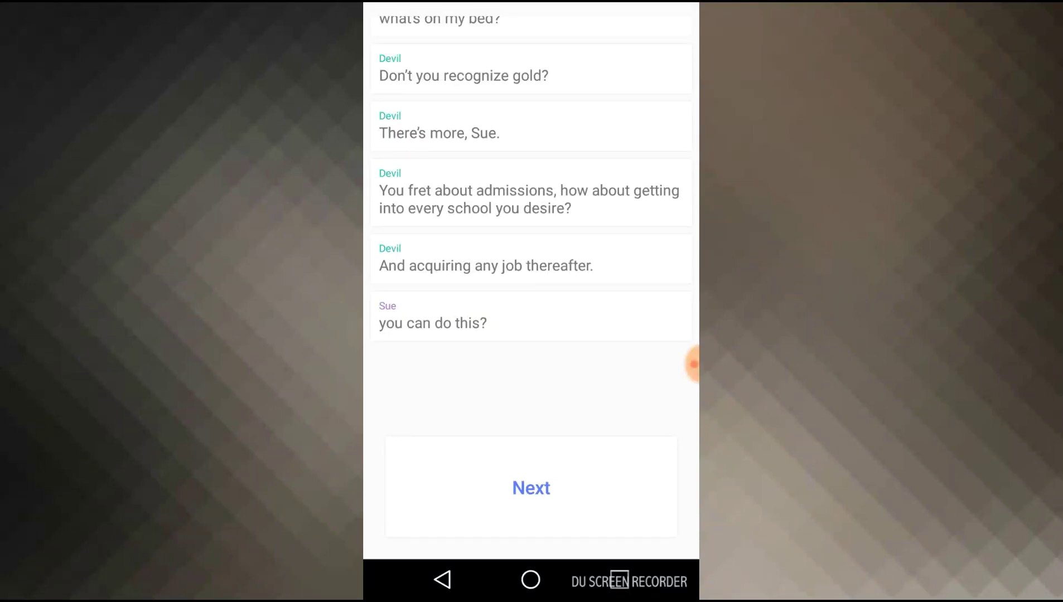
left_click(531, 488)
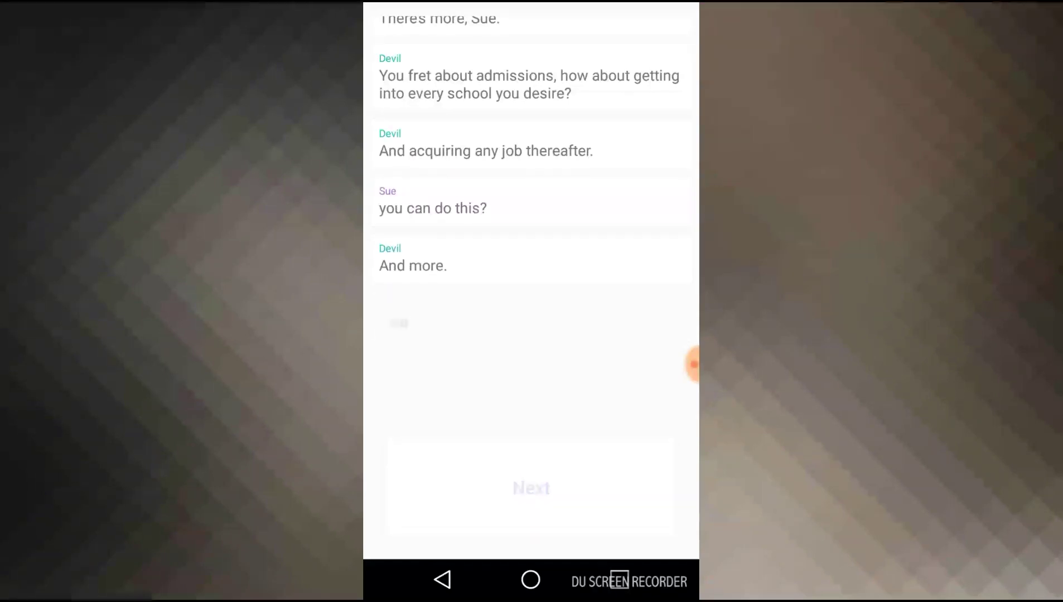
left_click(531, 488)
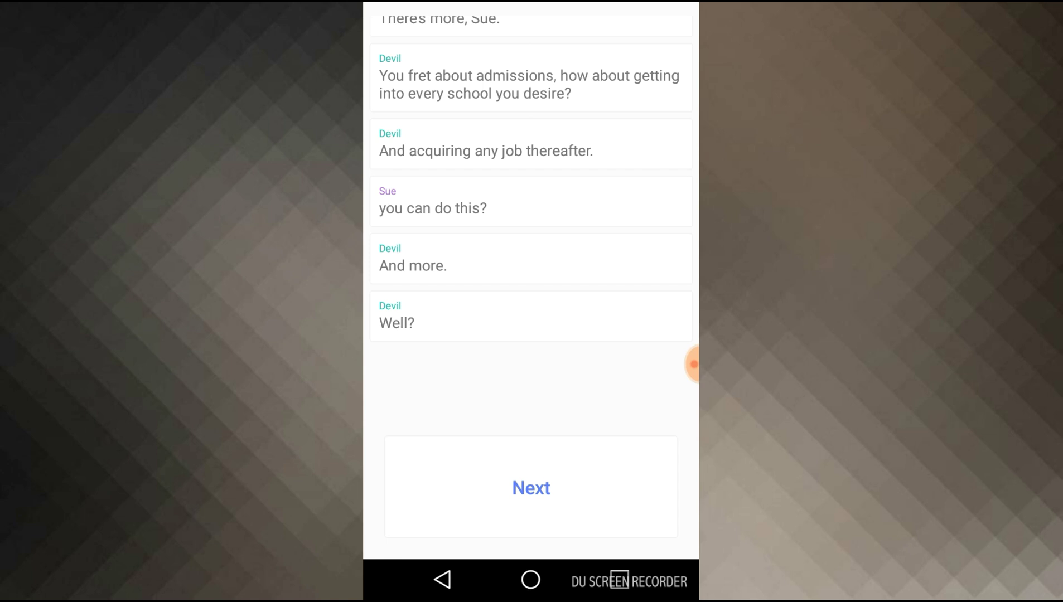
left_click(531, 487)
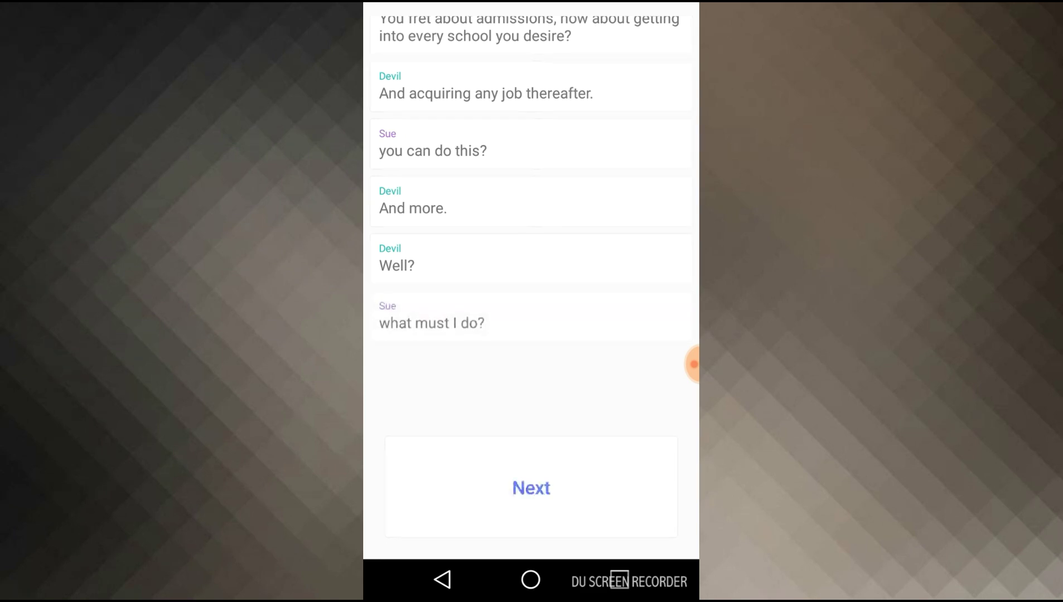
left_click(530, 487)
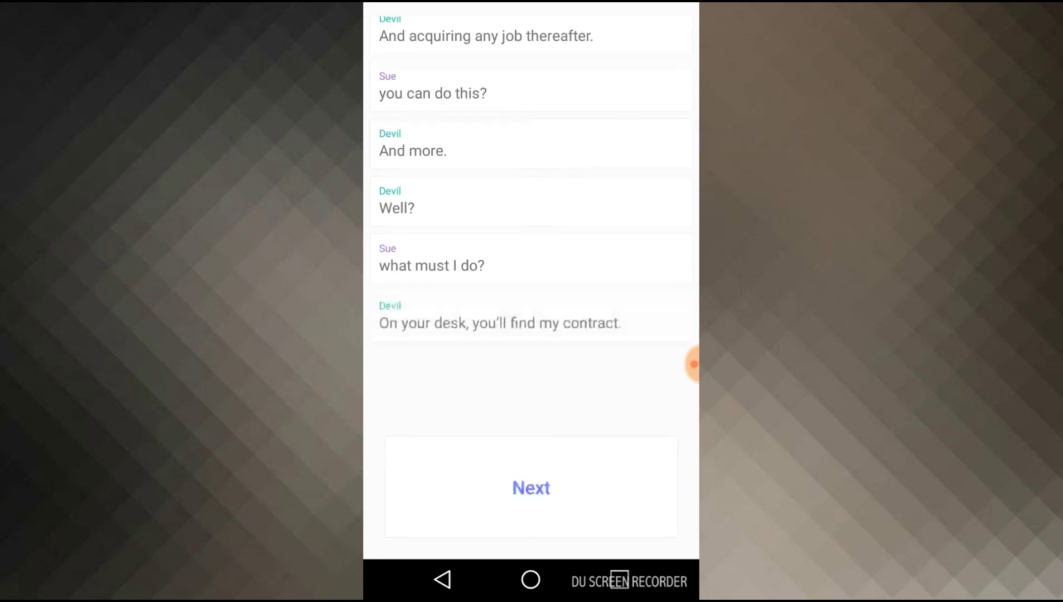
left_click(531, 487)
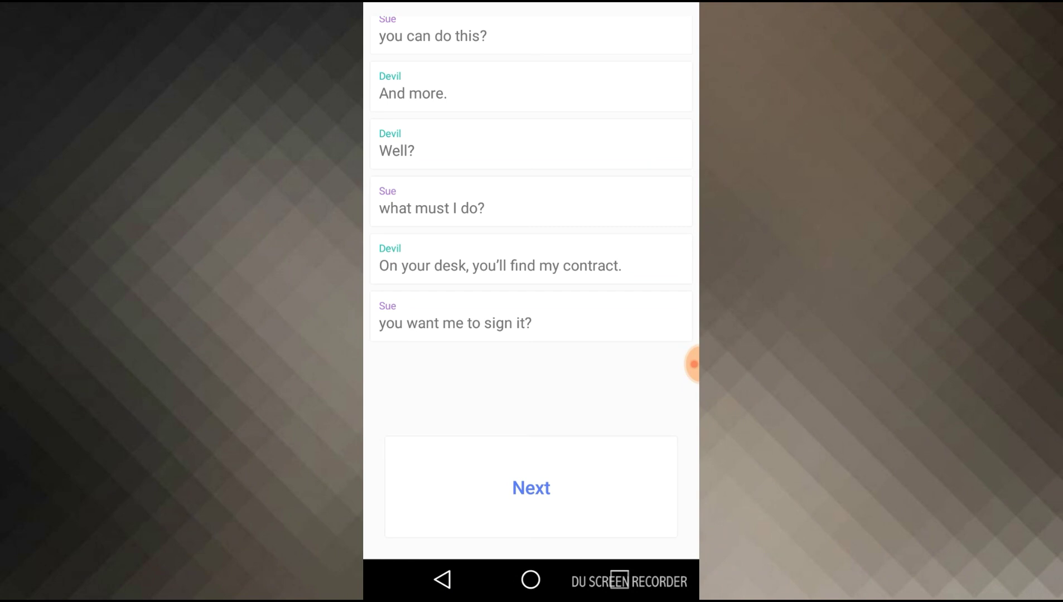
left_click(531, 487)
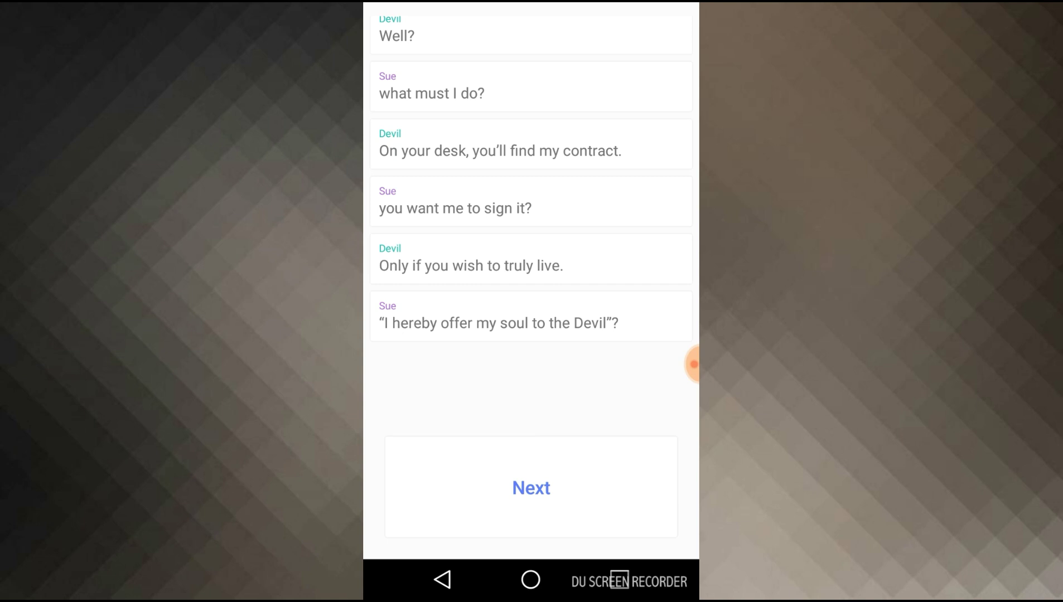
Advance through the Devil calling Sue's life a rut to 'my life is fine' and the paywall.
left_click(530, 487)
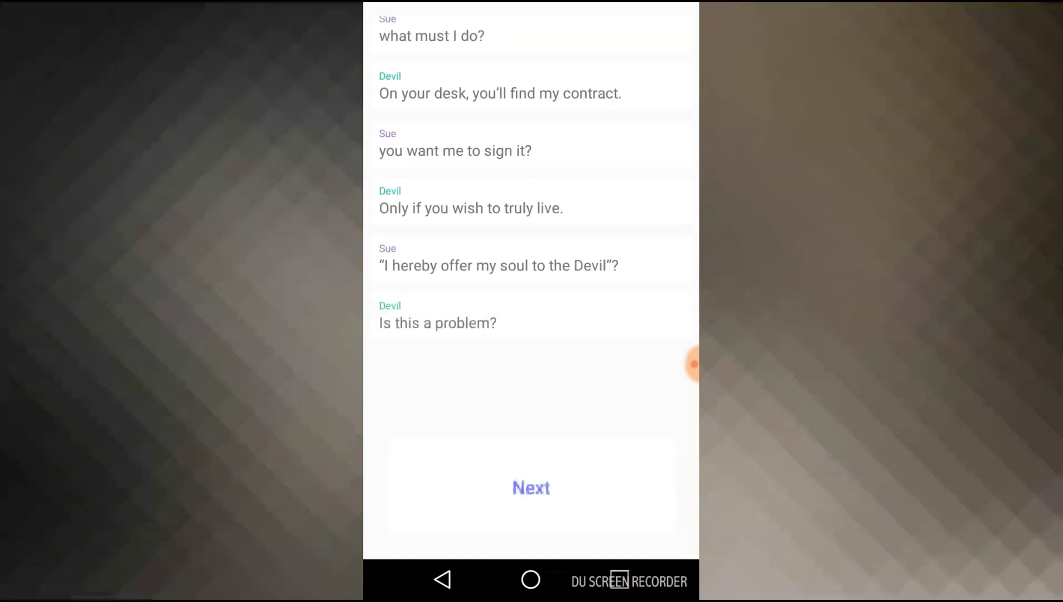
left_click(530, 487)
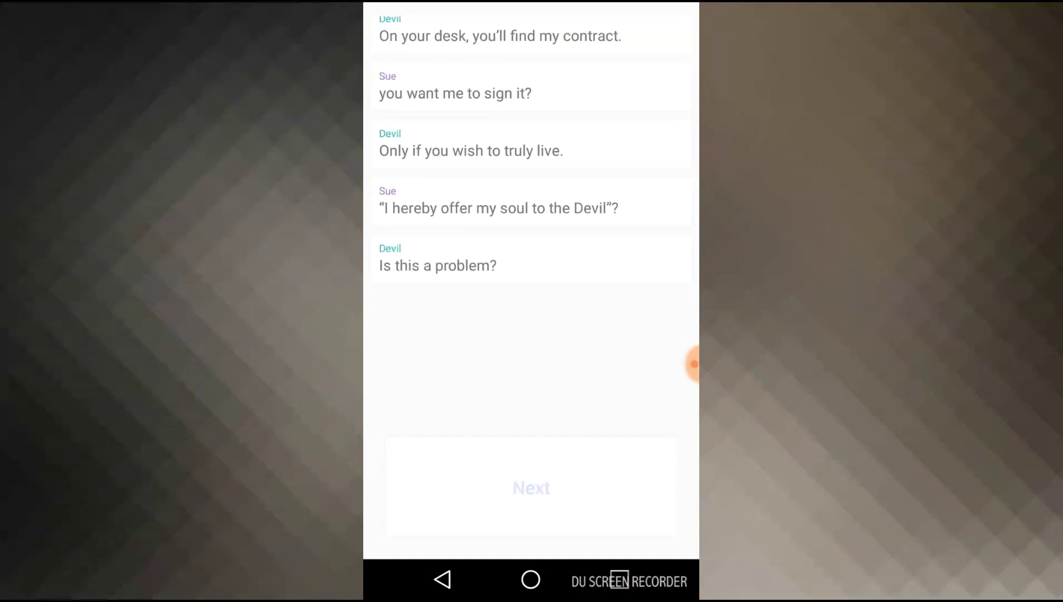
left_click(531, 487)
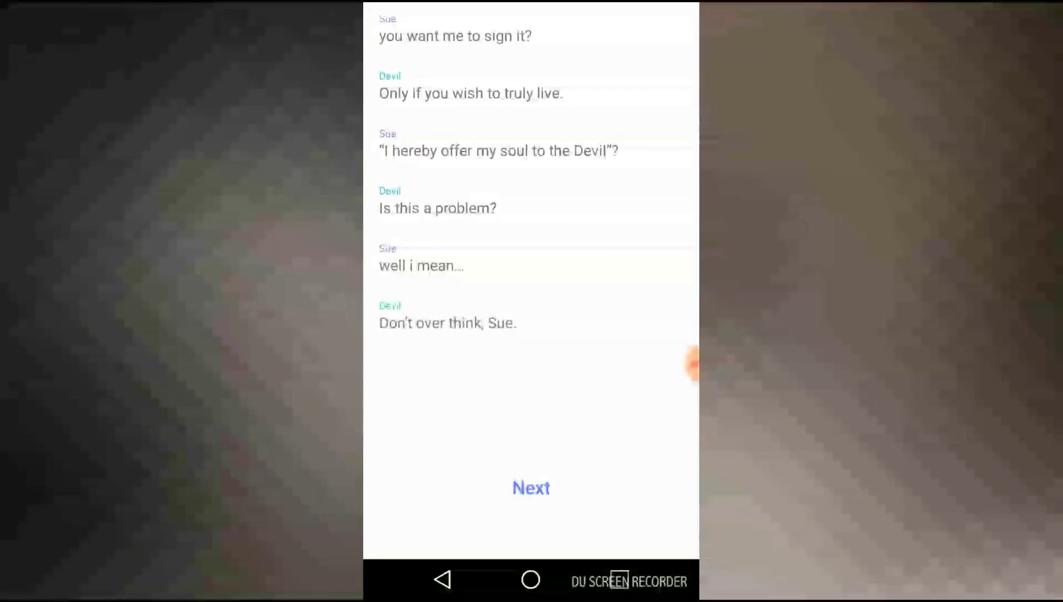
left_click(530, 488)
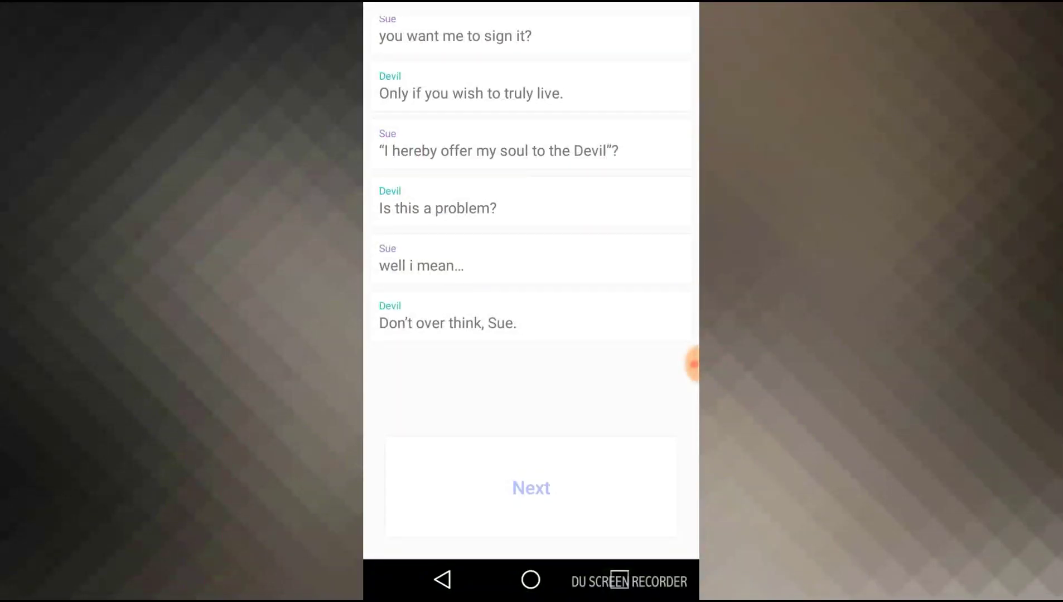
left_click(530, 487)
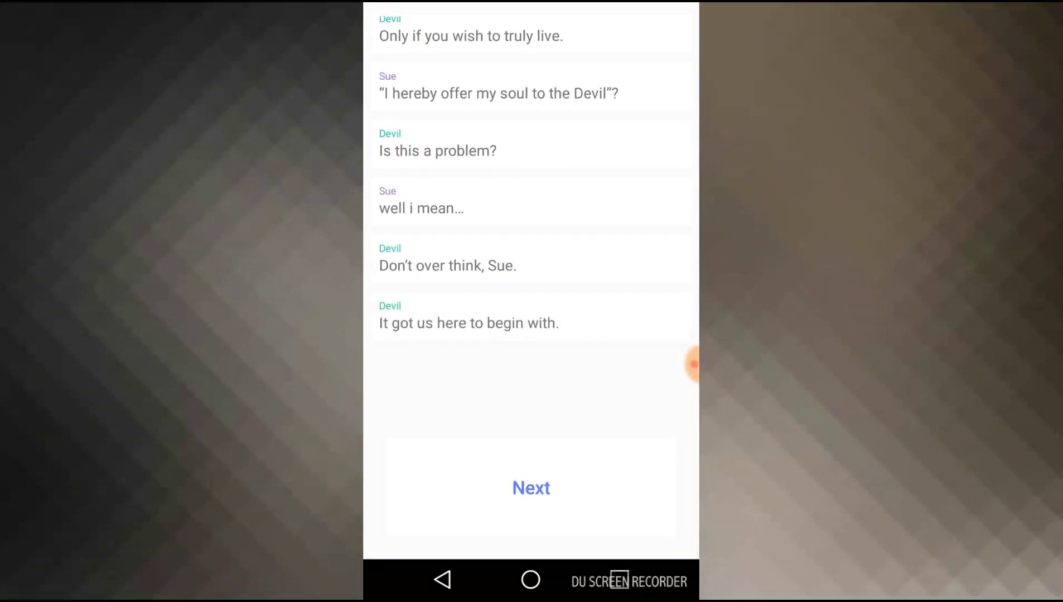
left_click(530, 487)
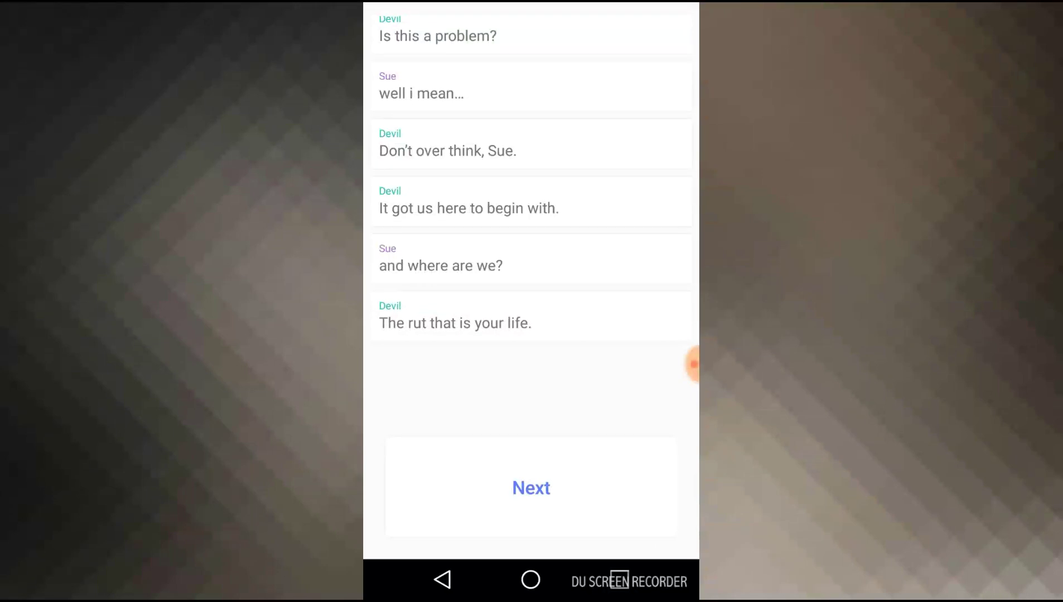
left_click(529, 487)
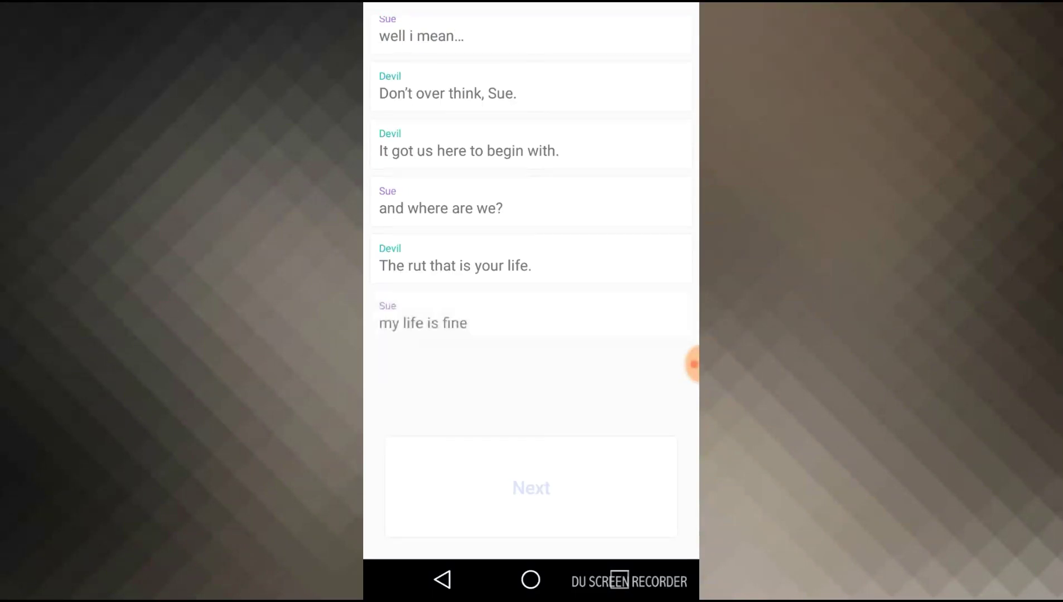
left_click(531, 488)
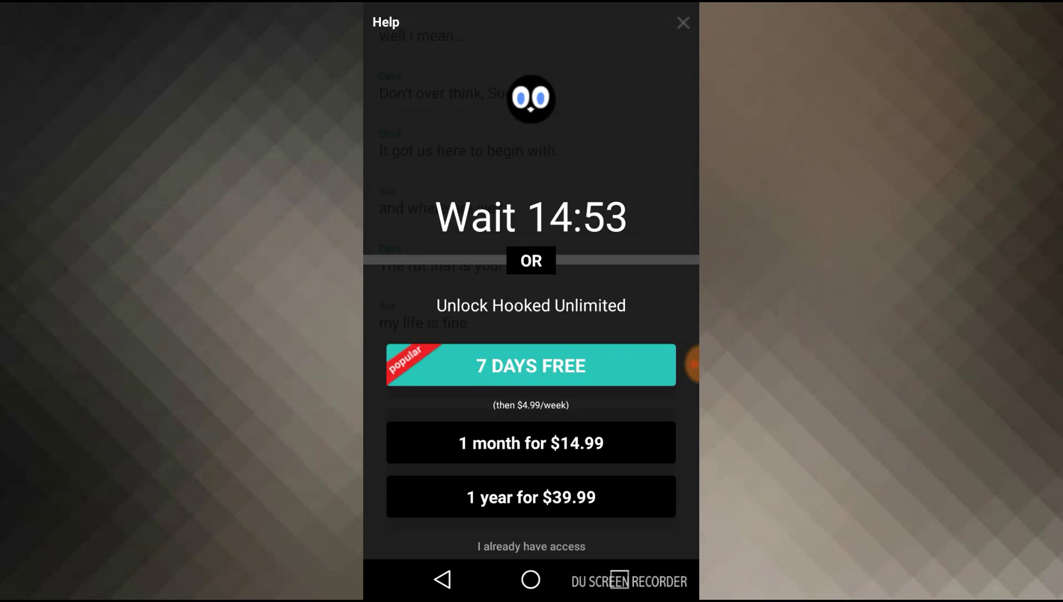
Dismiss the 'Wait 14:53 or Unlock Hooked Unlimited' paywall.
left_click(682, 22)
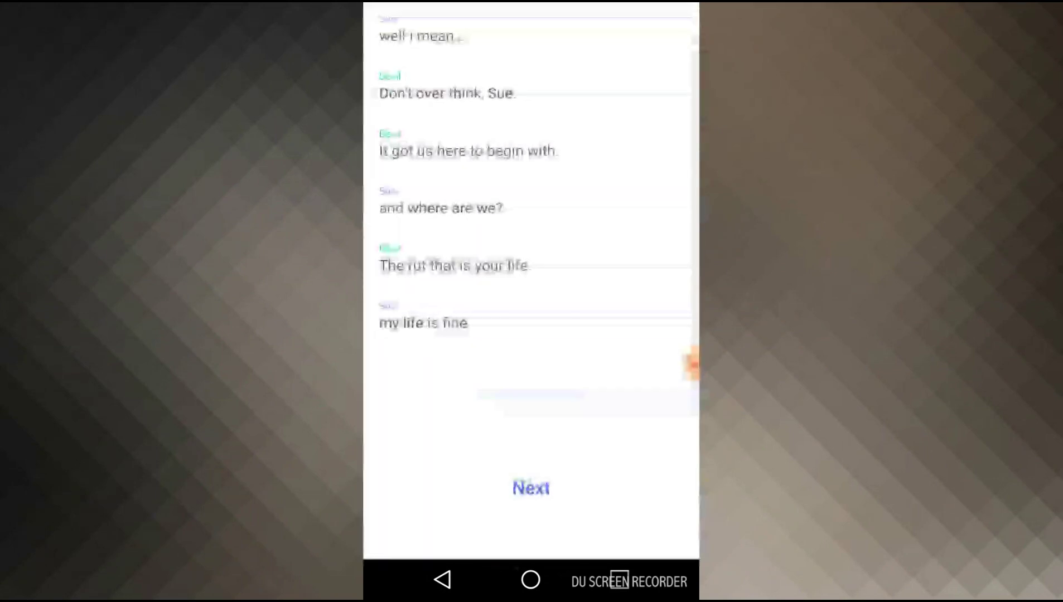